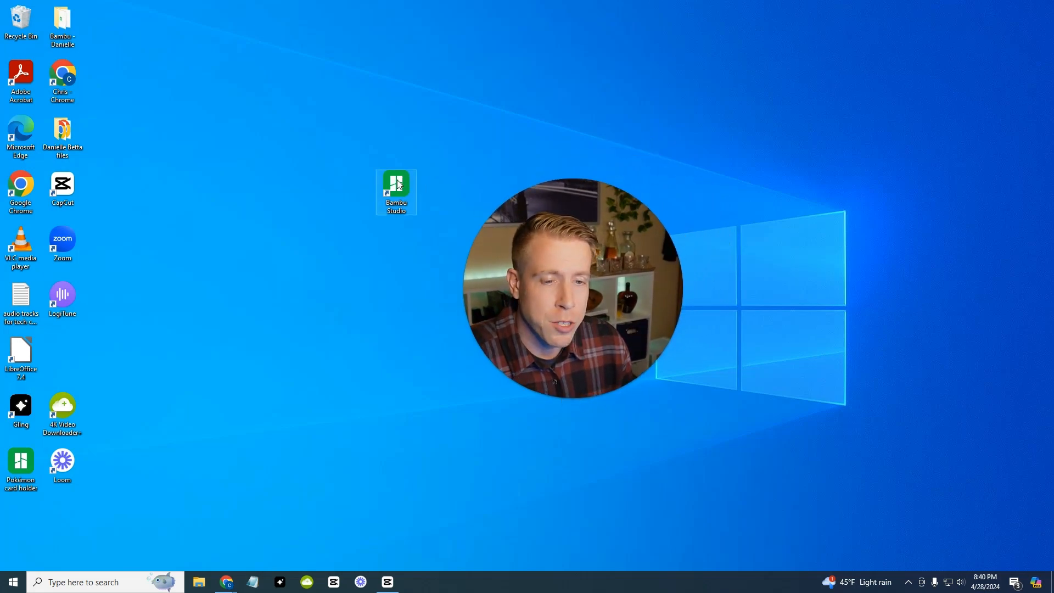
- Move the Bambu Studio shortcut around the desktop and launch Bambu Studio from it
left_click_drag(396, 191, 187, 247)
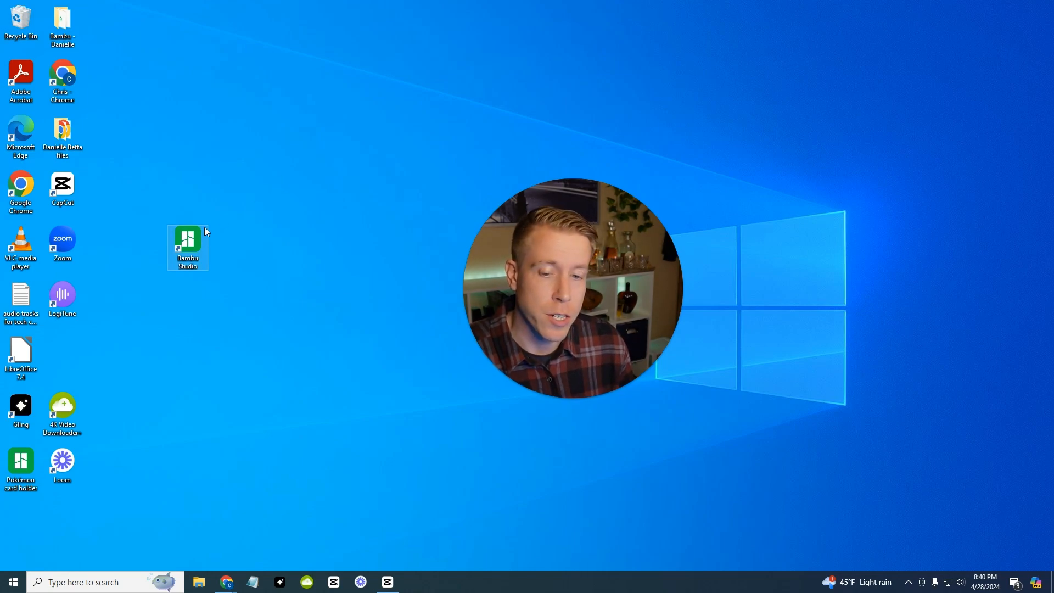
left_click_drag(187, 247, 312, 136)
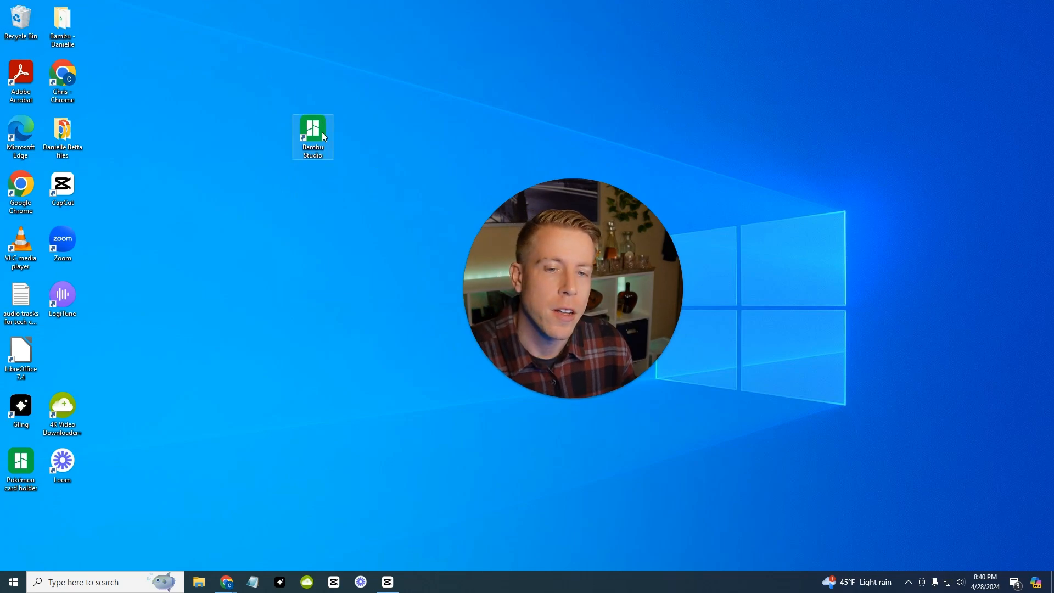
double_click(312, 134)
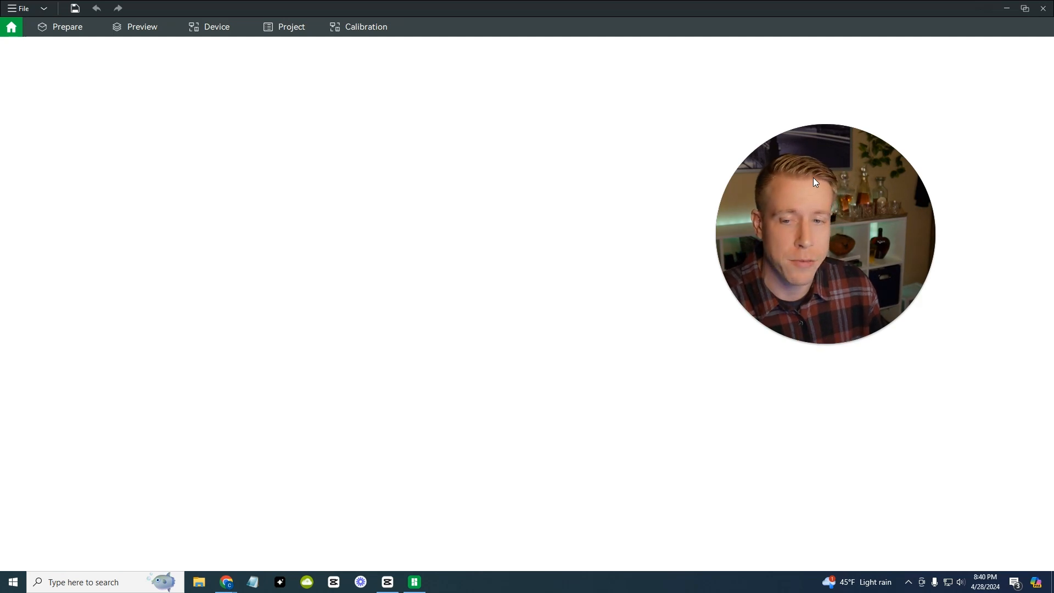
- Wait for Bambu Studio's home page to load before going to MakerWorld
left_click(11, 26)
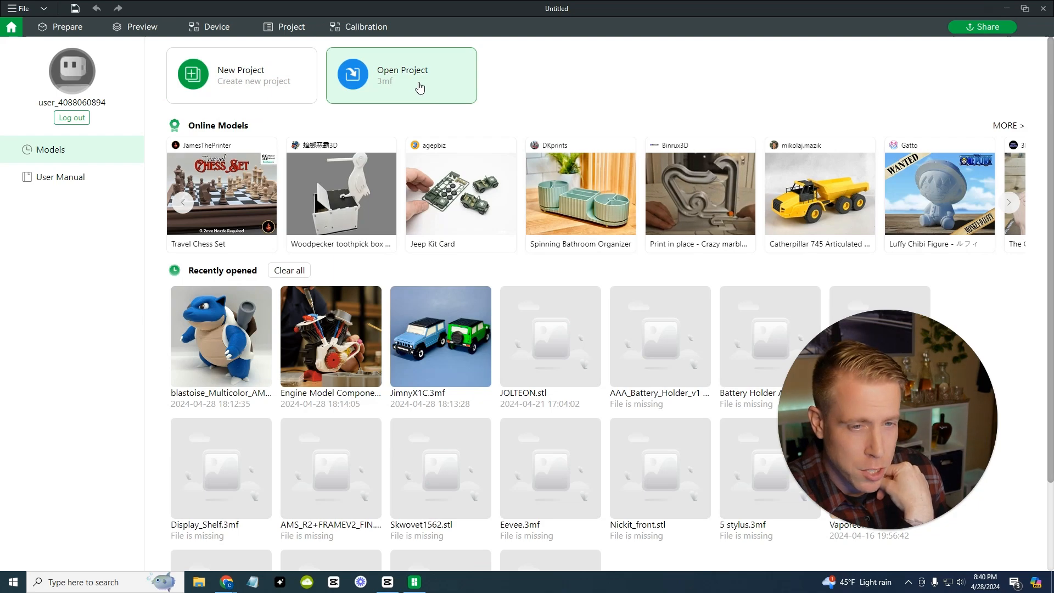
mouse_move(725, 103)
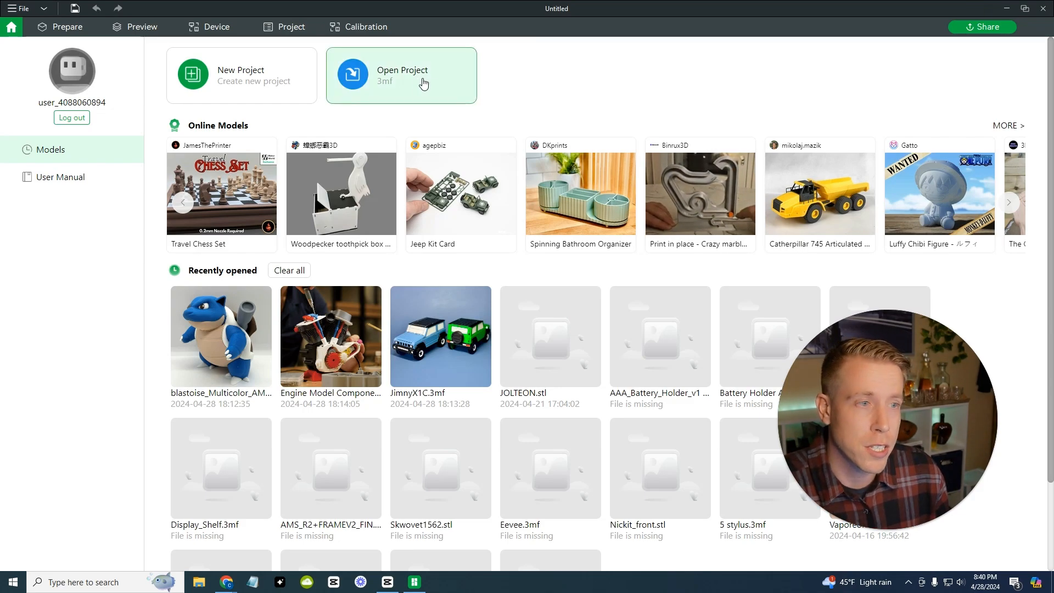
mouse_move(660, 195)
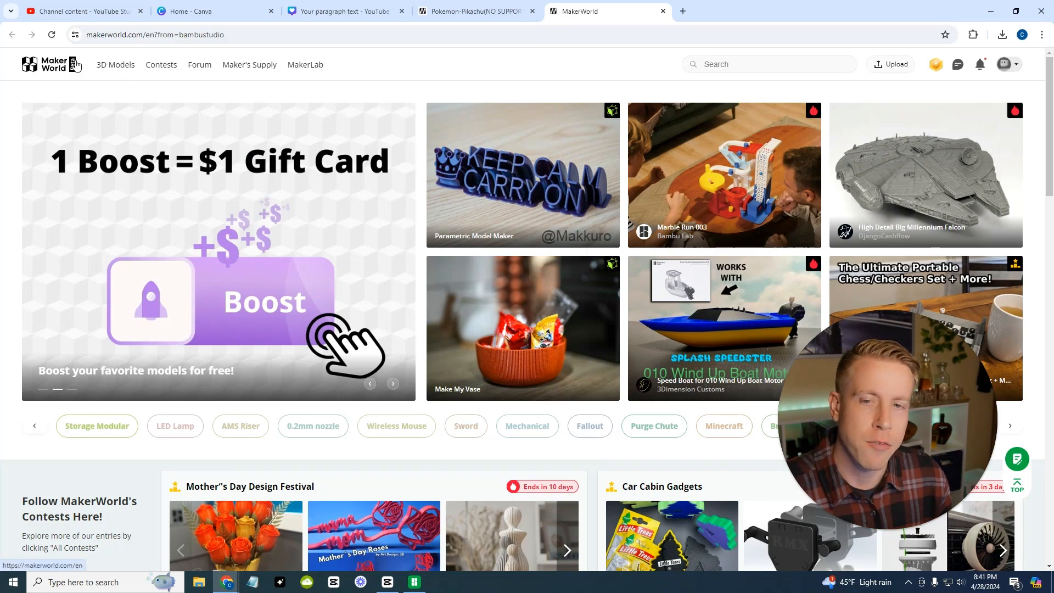
- Search MakerWorld's 3D Models for 'pokemon' and open the Pokemon-Pikachu (NO SUPPORT) result
left_click(115, 64)
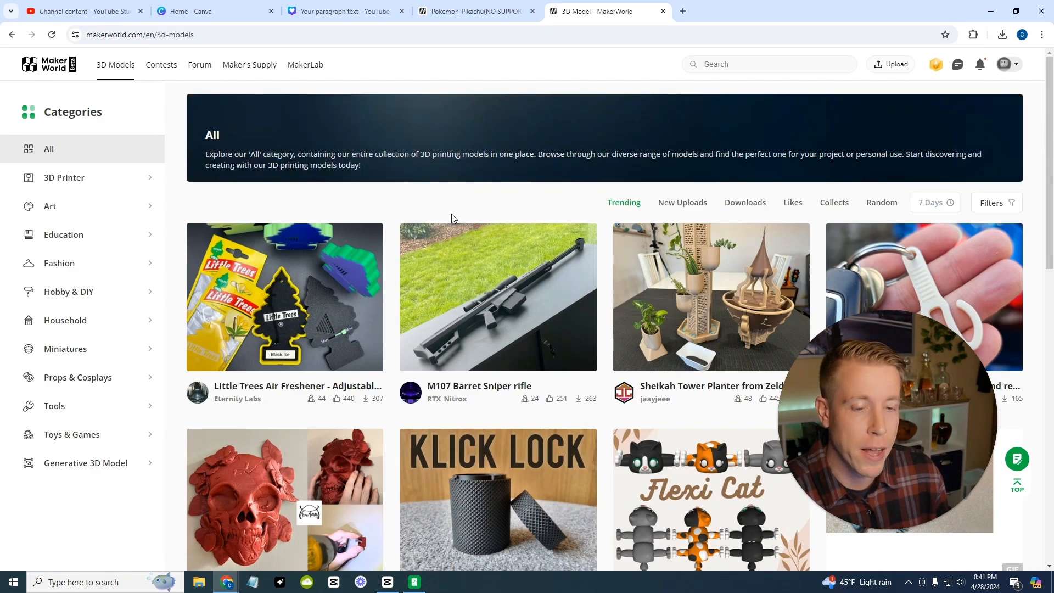
scroll("down", 3)
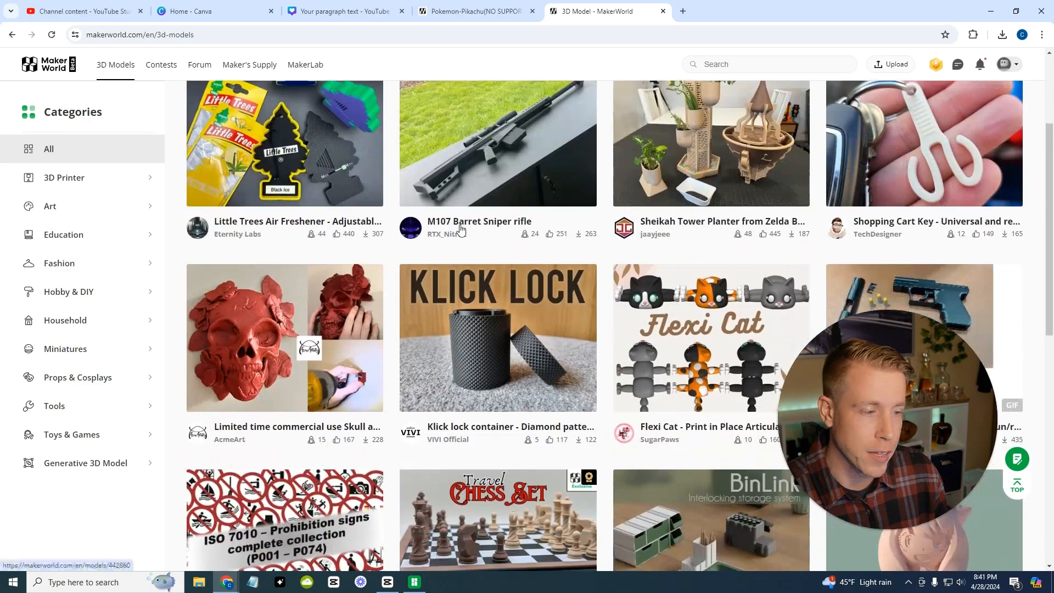
left_click(738, 64)
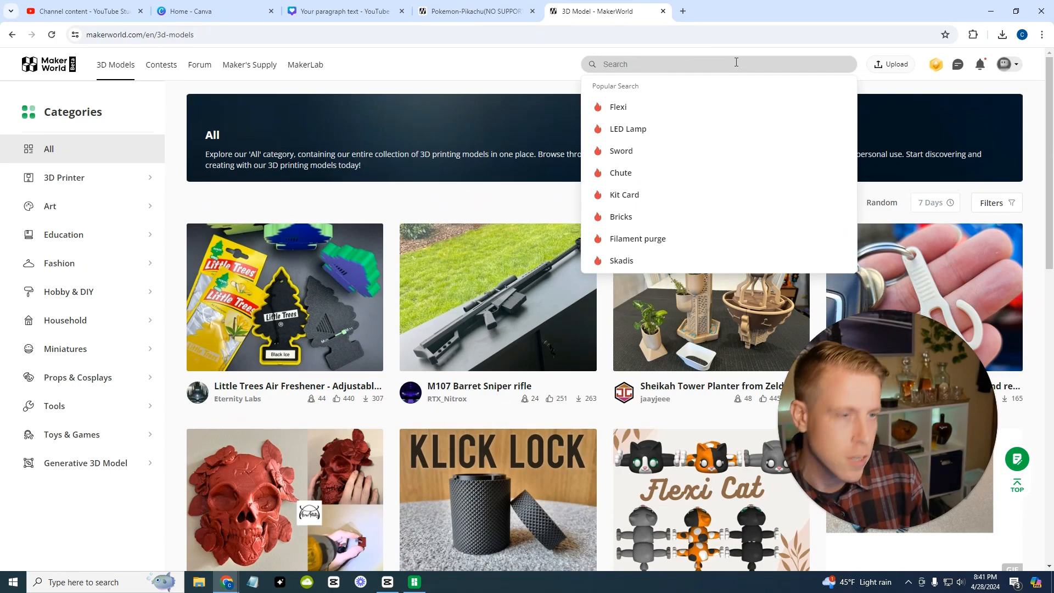
type("pokemon")
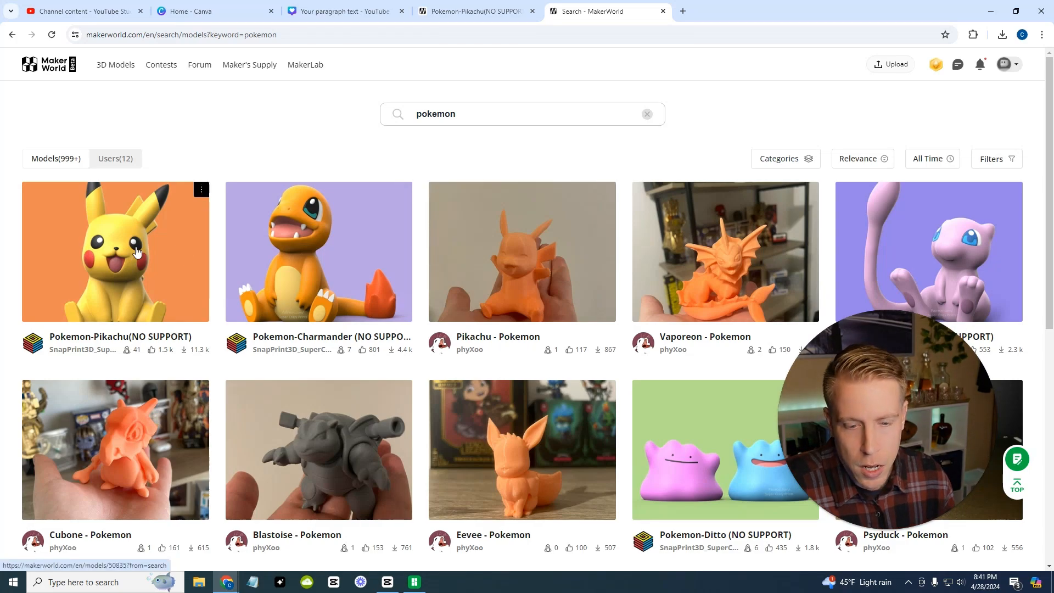
left_click(114, 251)
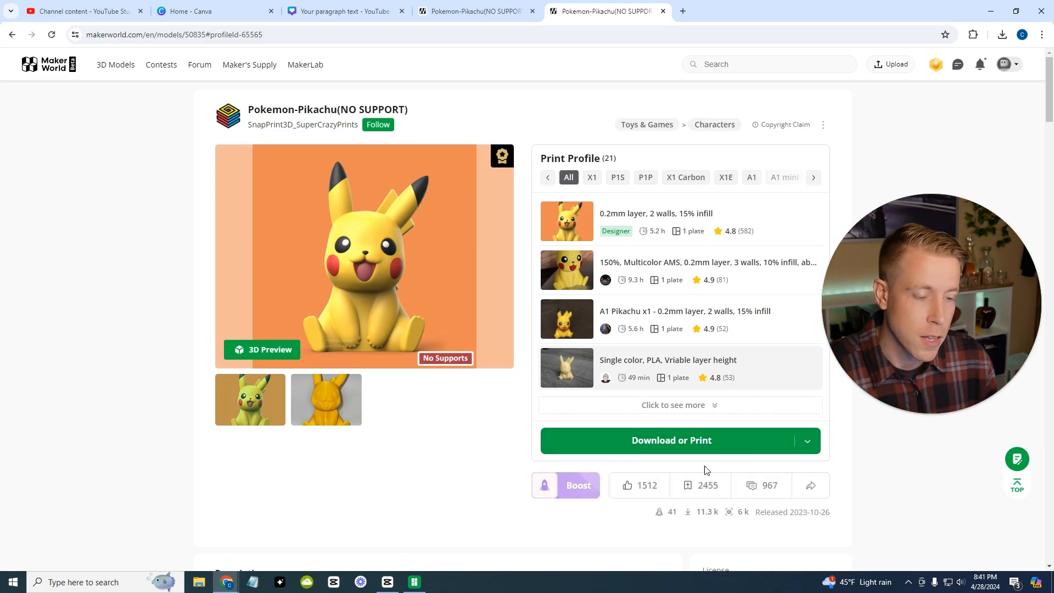
- Download the Pikachu model via Import into Bambu Studio and confirm until it lands on the plate
left_click(679, 467)
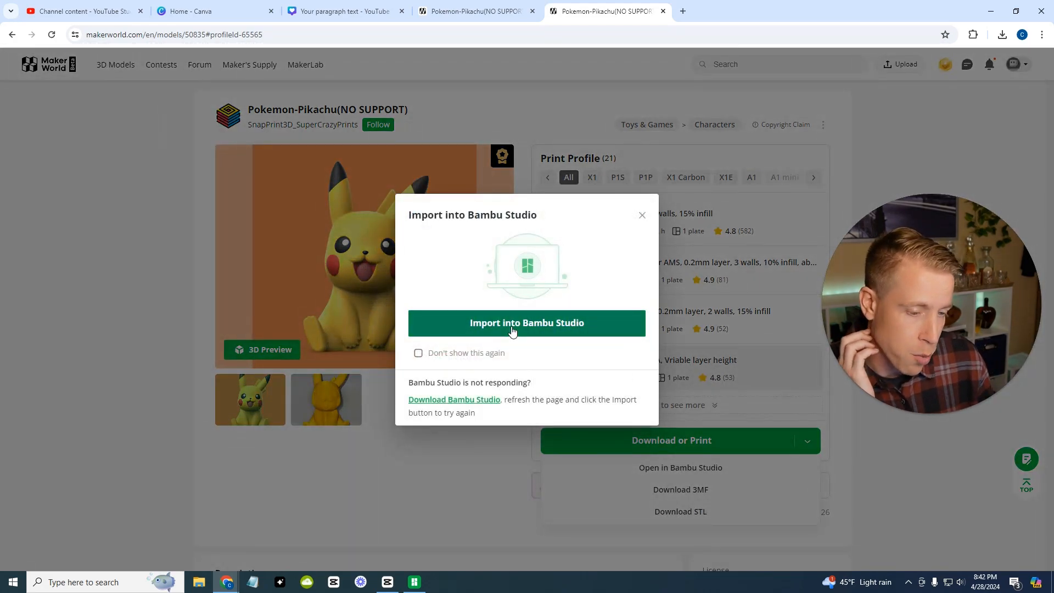
left_click(640, 215)
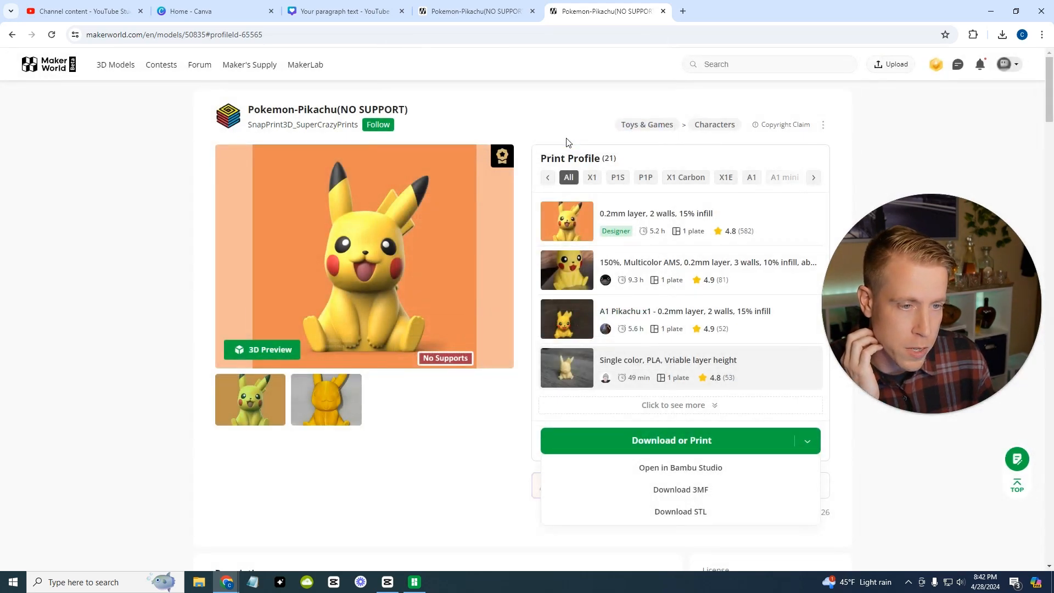
left_click(679, 467)
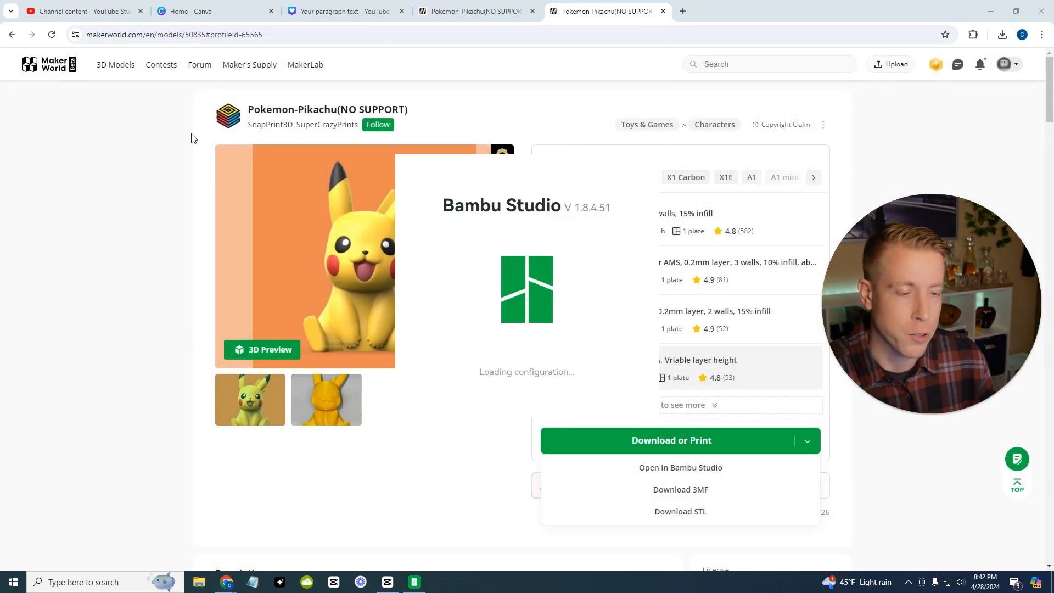
left_click(679, 468)
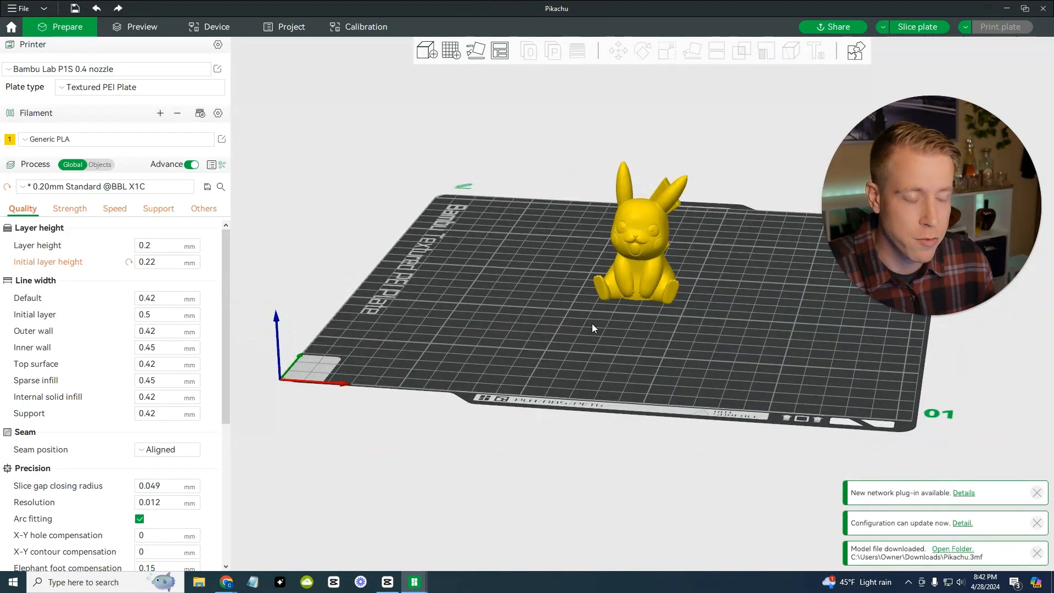
left_click_drag(592, 329, 453, 302)
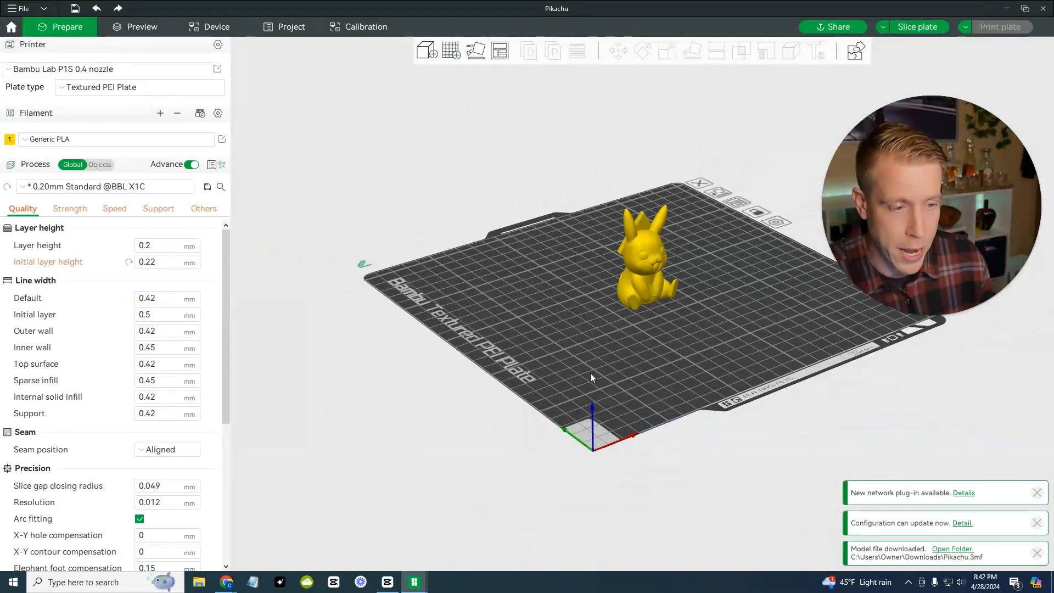
left_click_drag(592, 377, 639, 363)
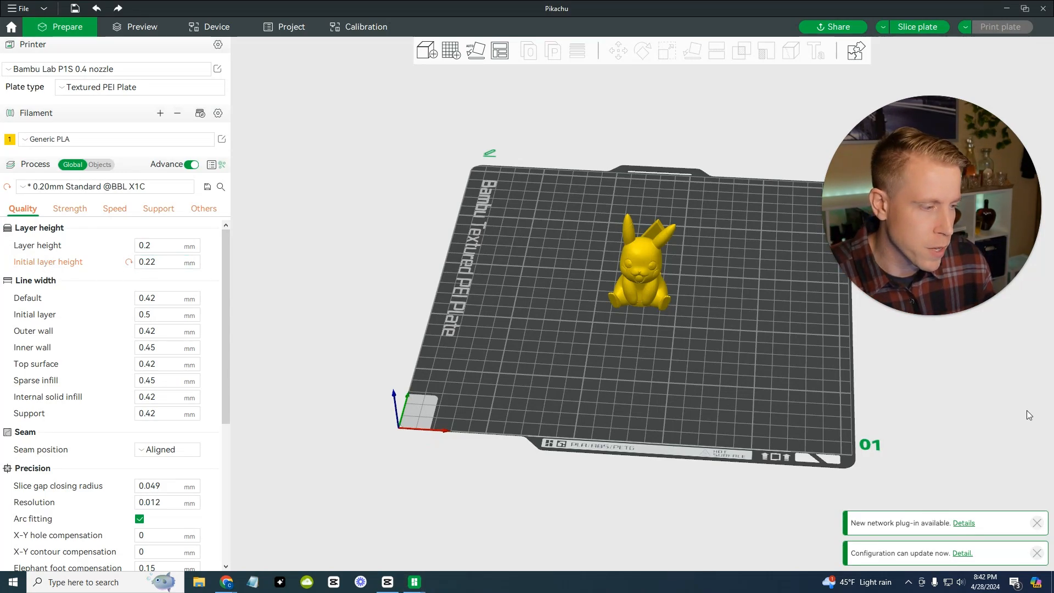
mouse_move(376, 296)
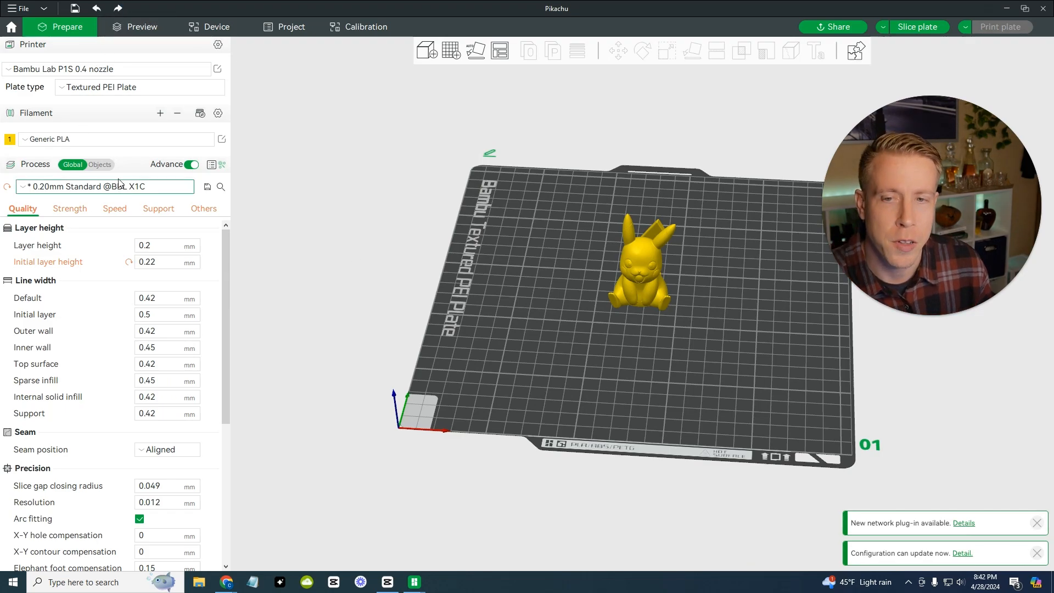
left_click(108, 69)
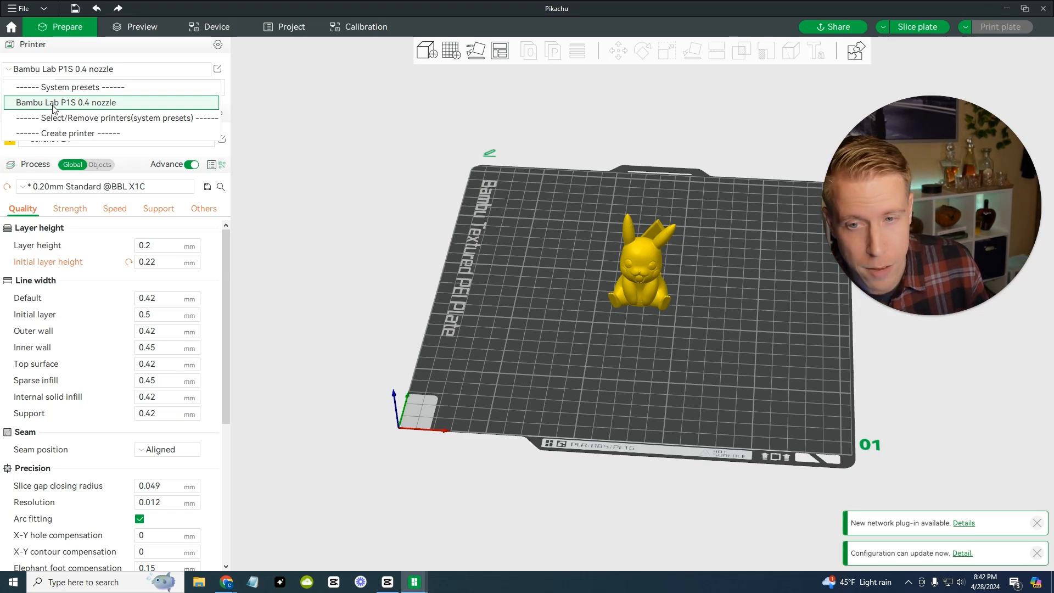
left_click(64, 102)
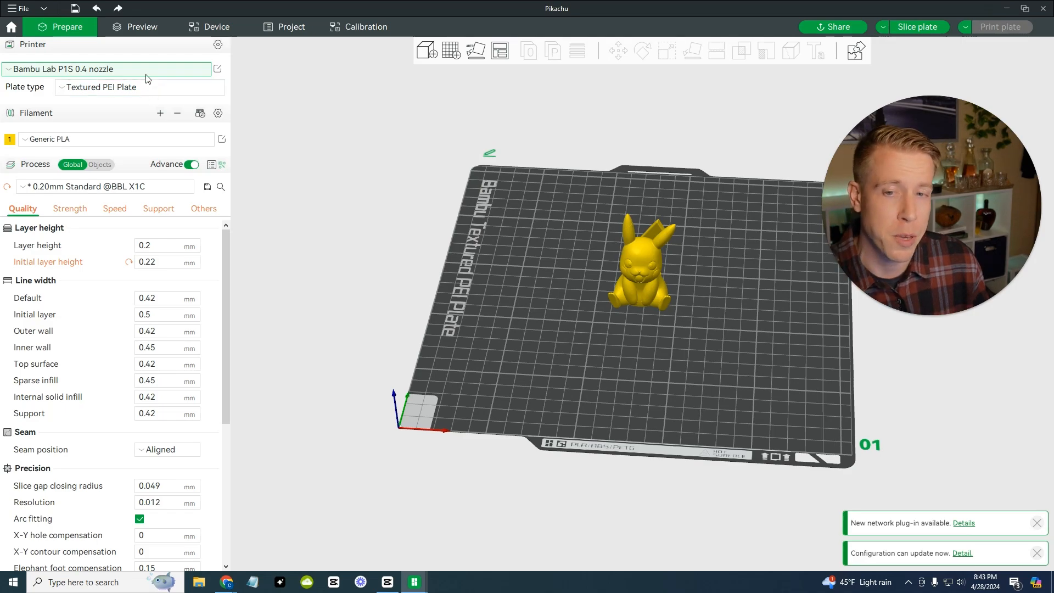
mouse_move(76, 146)
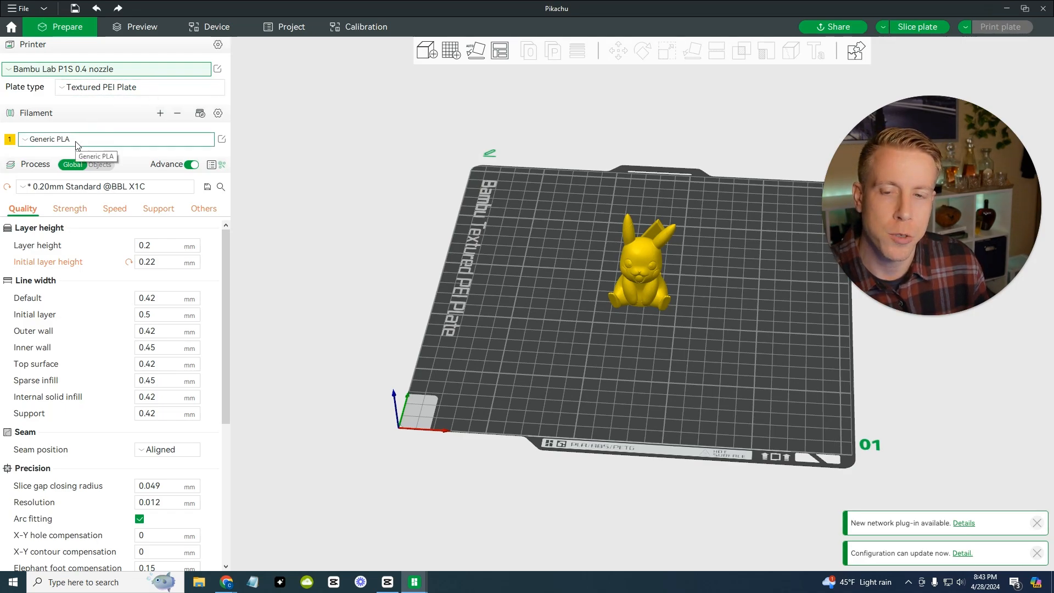
left_click(115, 139)
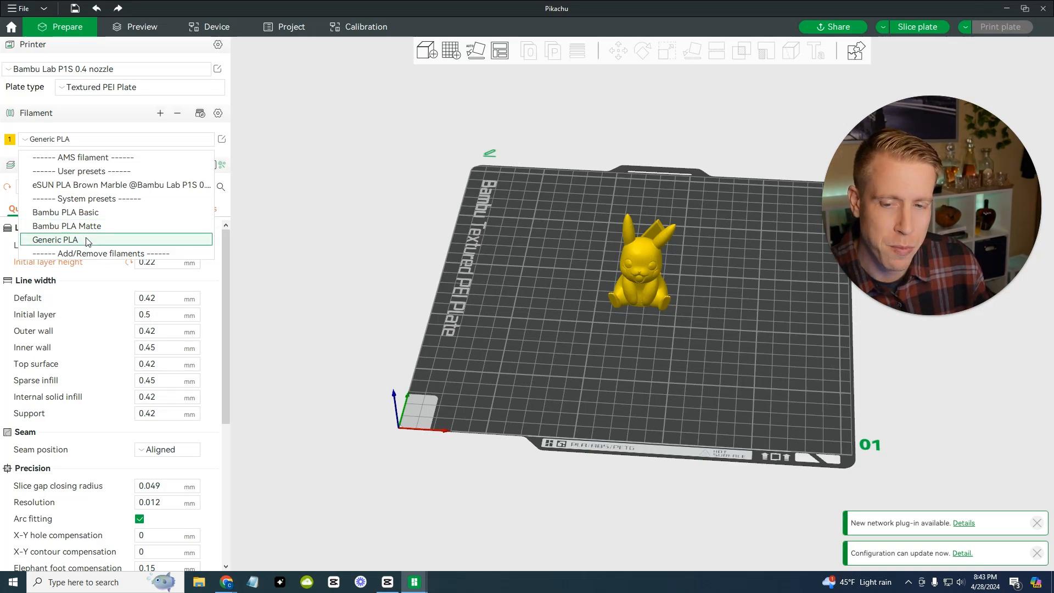
left_click(55, 239)
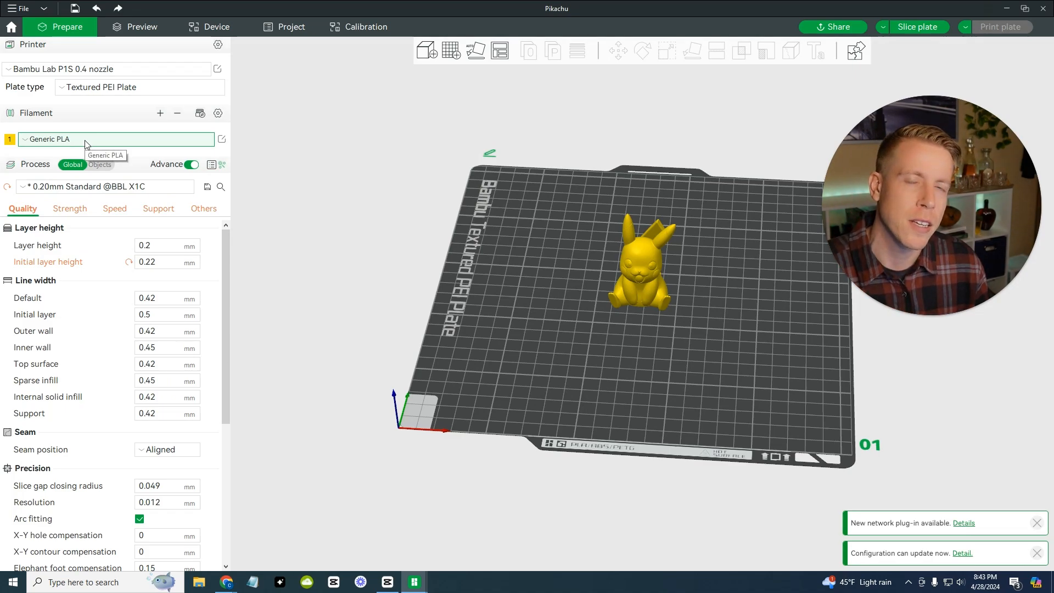
mouse_move(272, 176)
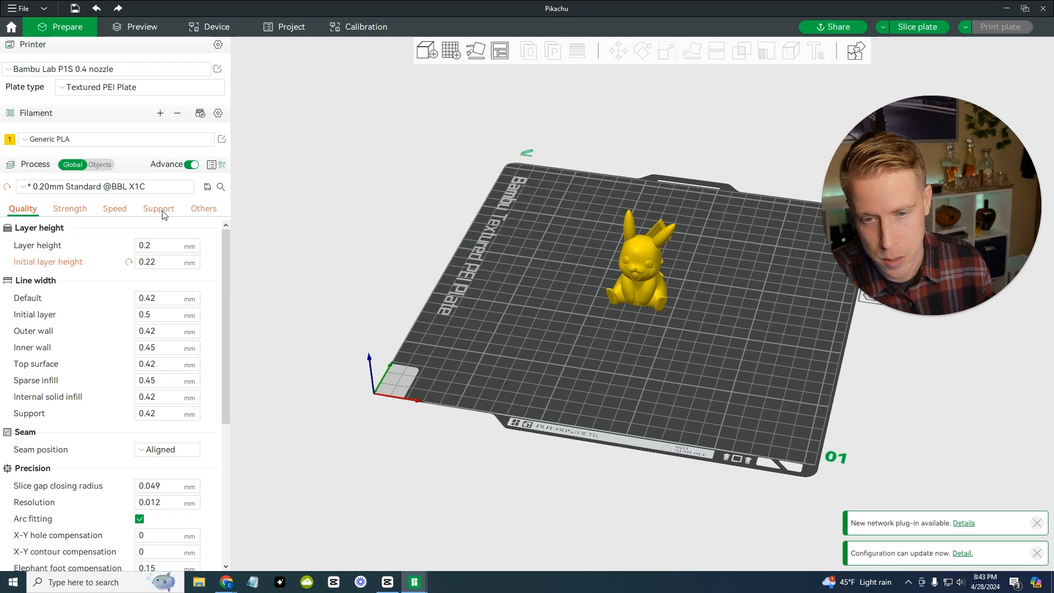
- Turn on Enable support in the Support settings and choose the normal(auto) support type
left_click(158, 208)
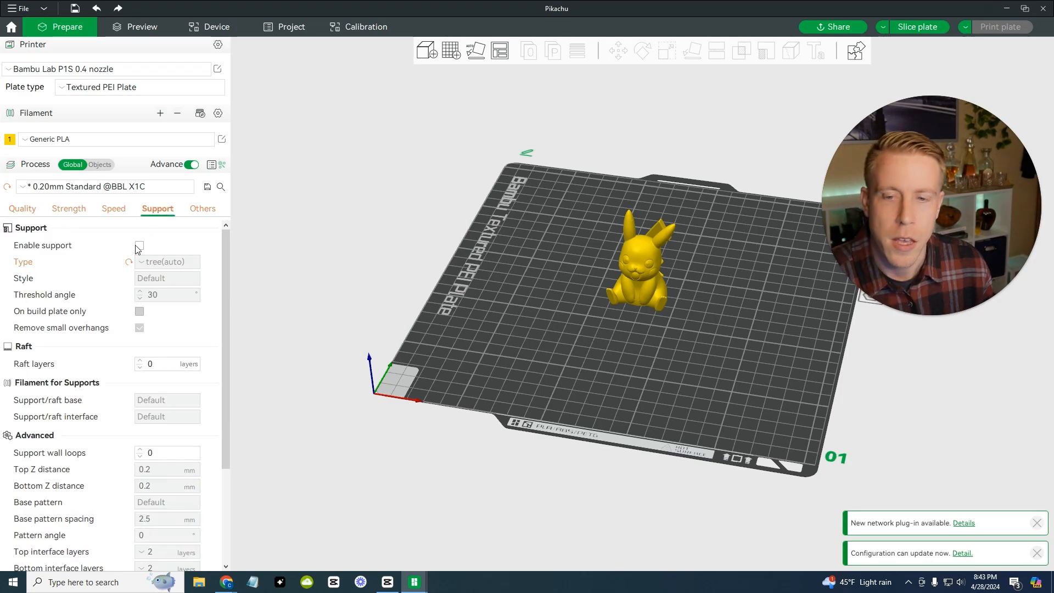
left_click(140, 245)
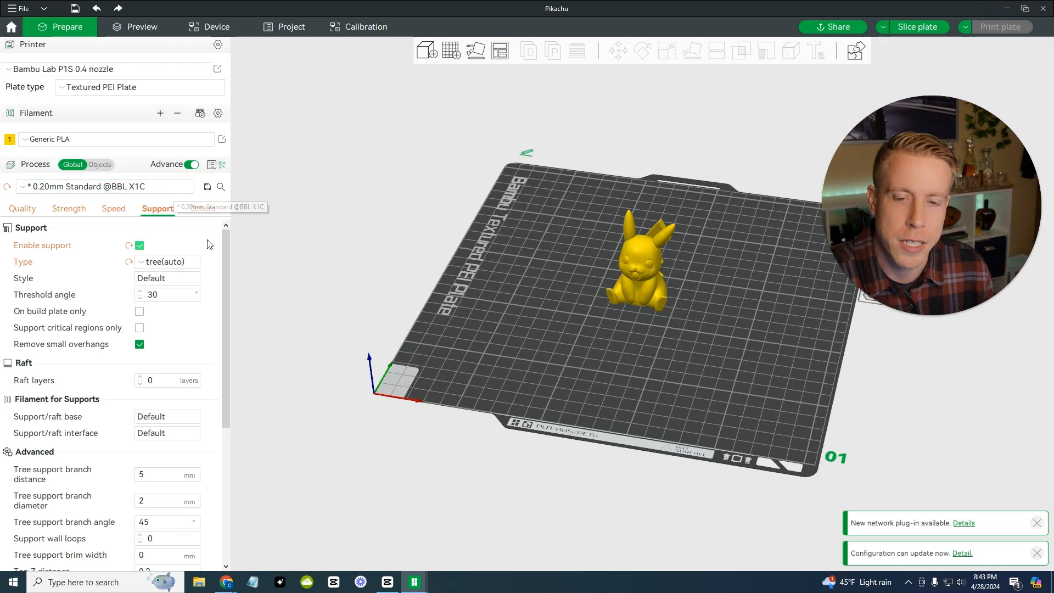
left_click(166, 261)
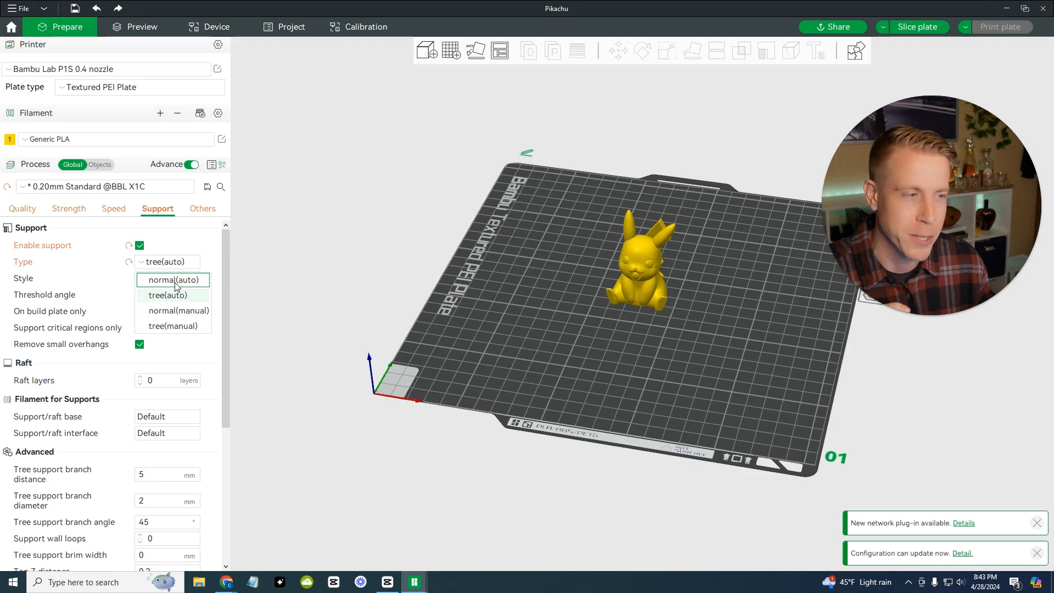
left_click(173, 280)
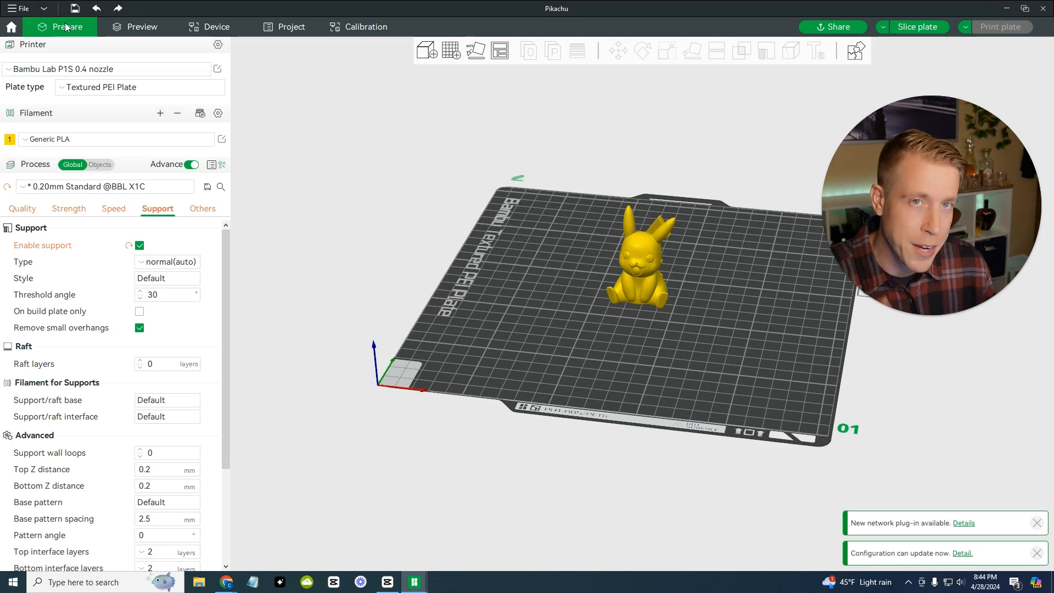
mouse_move(142, 27)
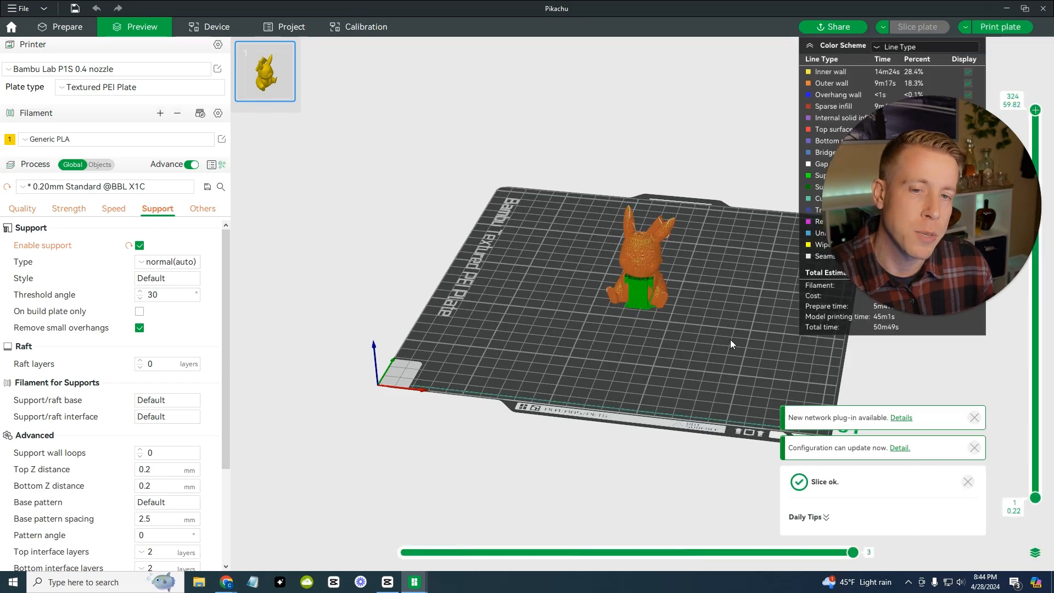
- Inspect the sliced Pikachu, return to Prepare and change the support type to tree(auto)
left_click_drag(731, 344, 690, 341)
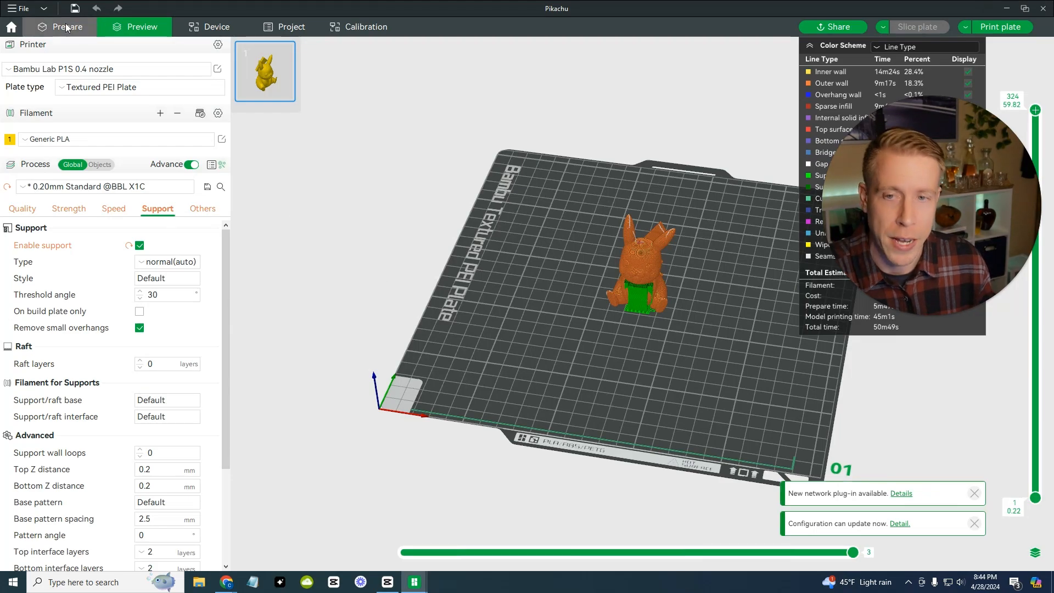
left_click(61, 26)
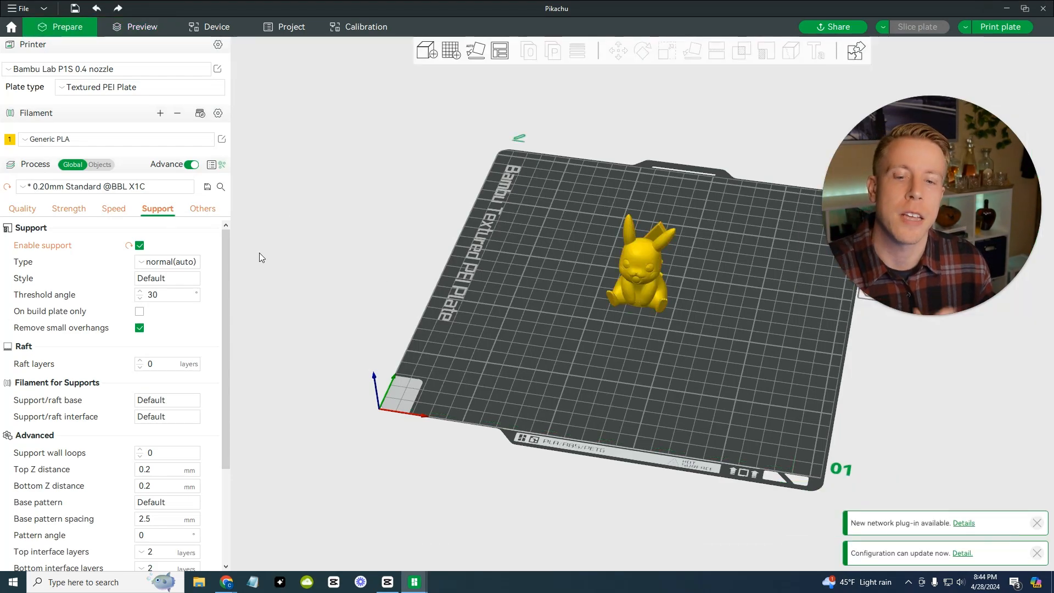
left_click(166, 261)
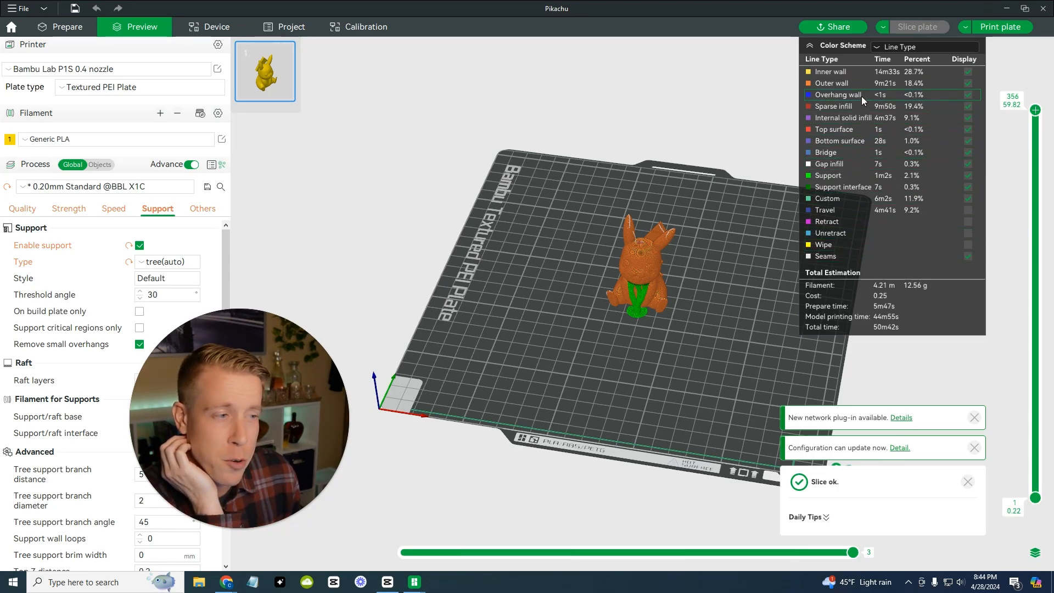
mouse_move(873, 241)
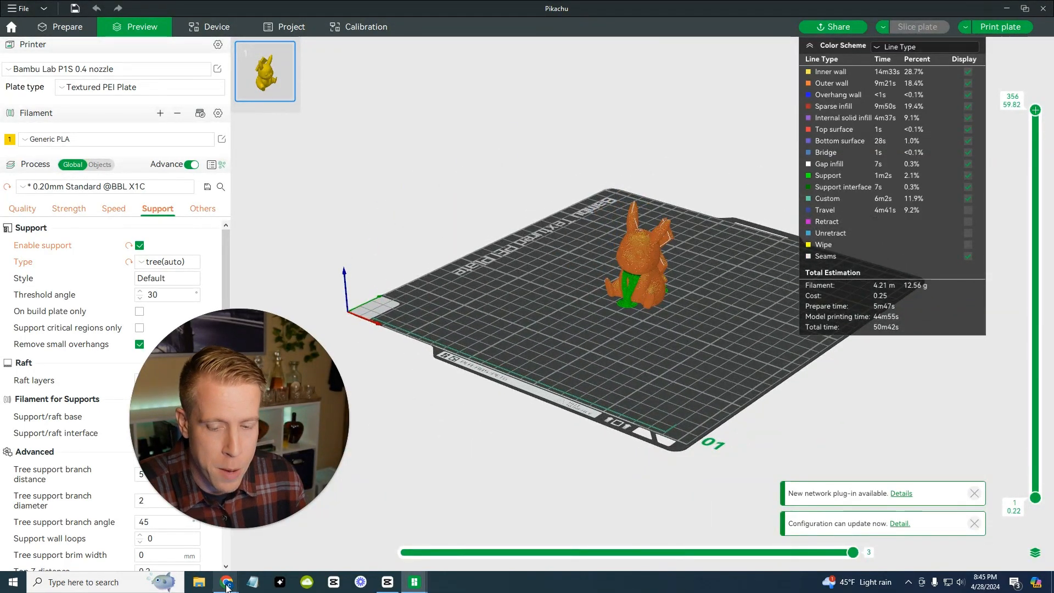
left_click(226, 582)
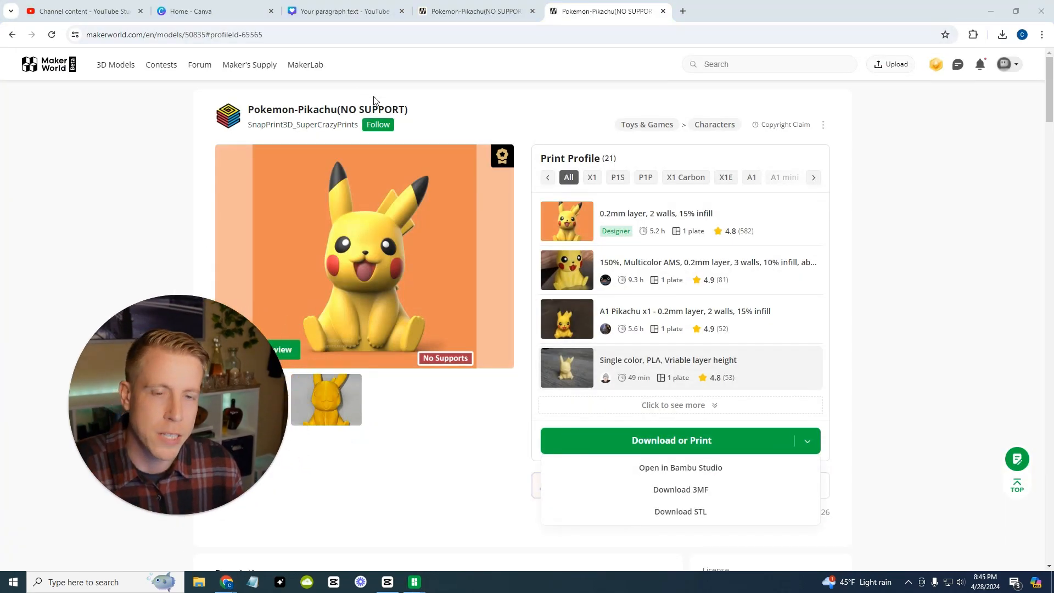
double_click(386, 110)
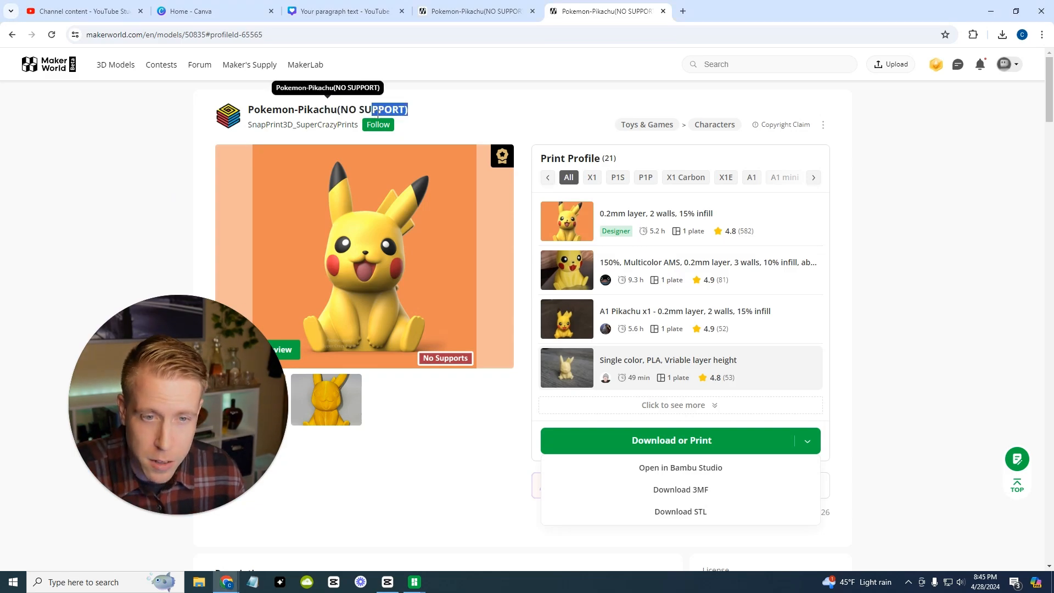
left_click(919, 260)
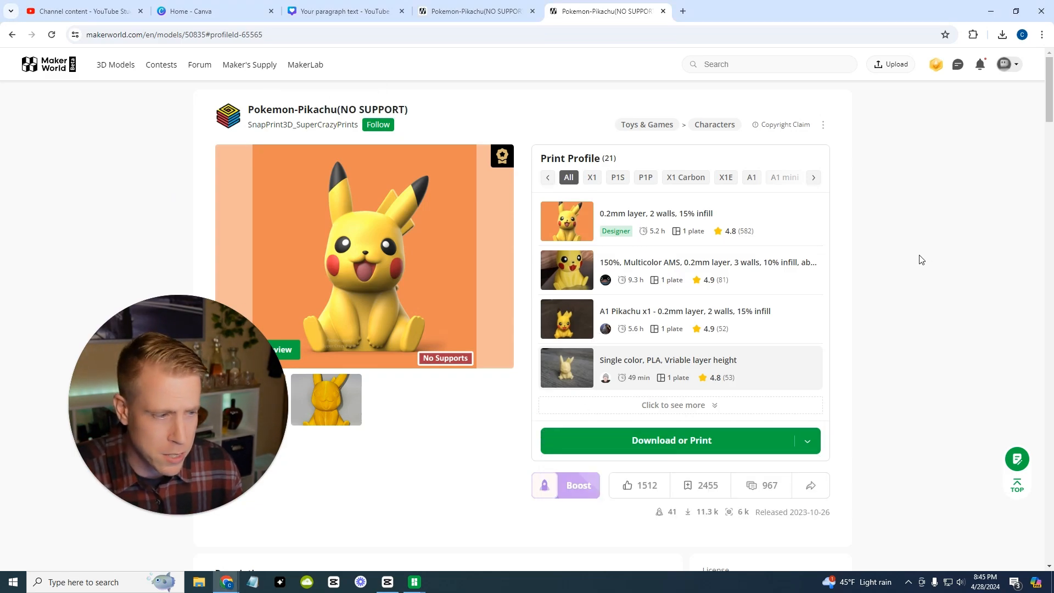
scroll("down", 3)
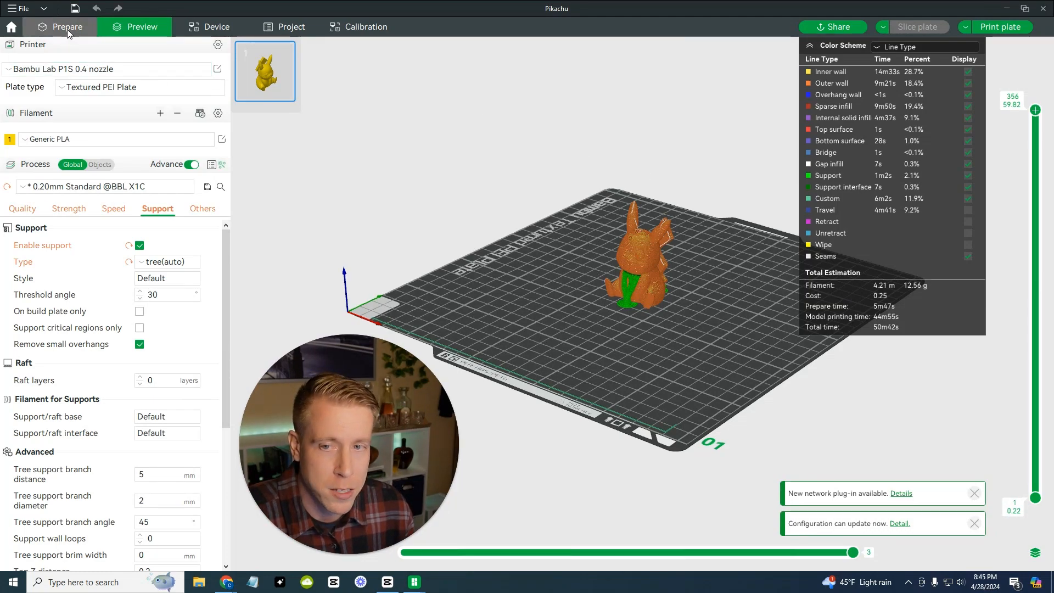
- Return to Prepare and untick Enable support for the Pikachu print
left_click(66, 26)
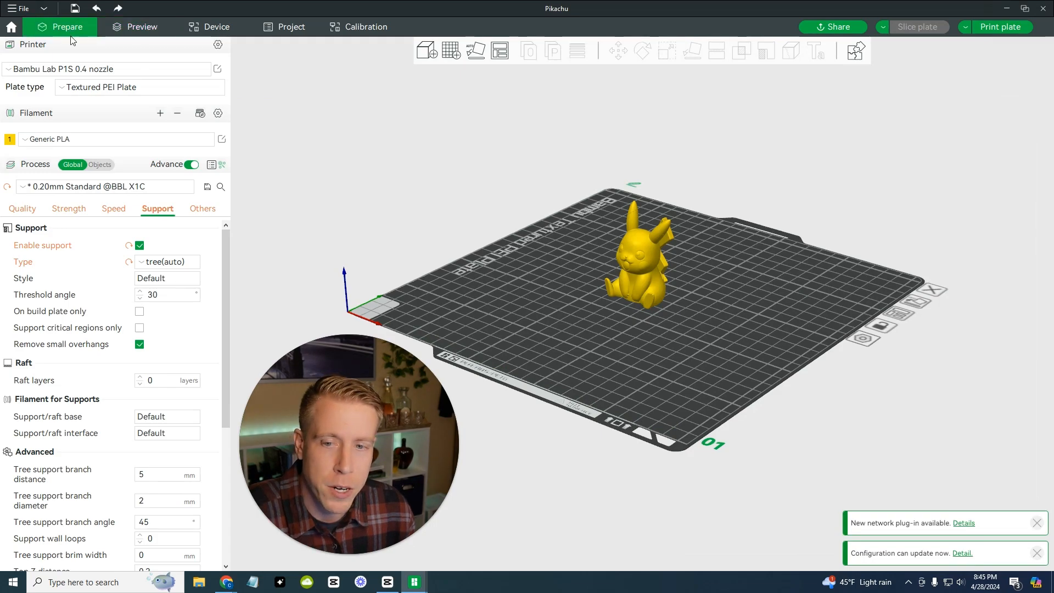
left_click(167, 262)
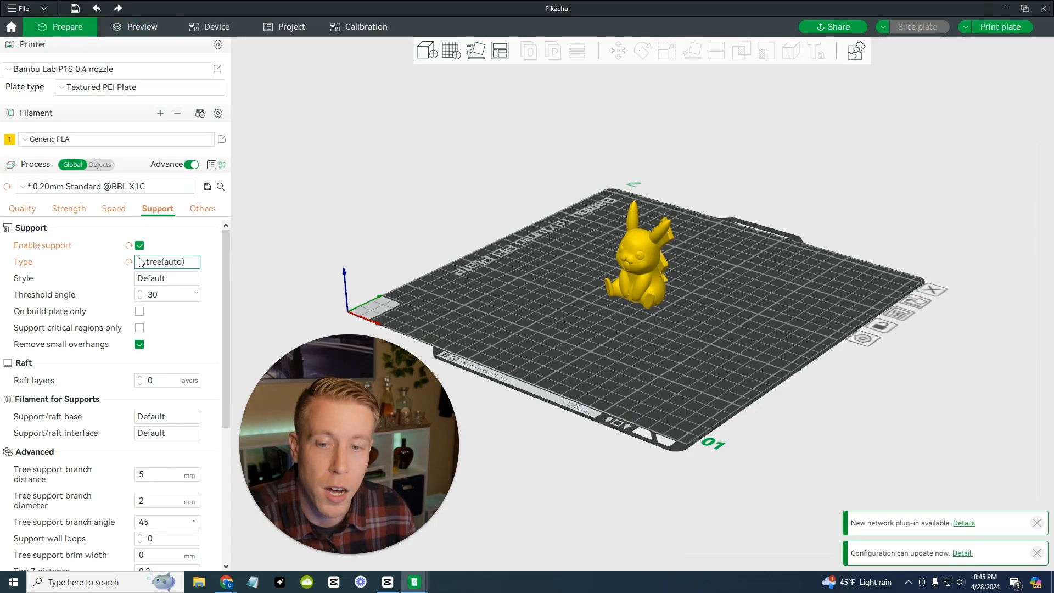
left_click(139, 245)
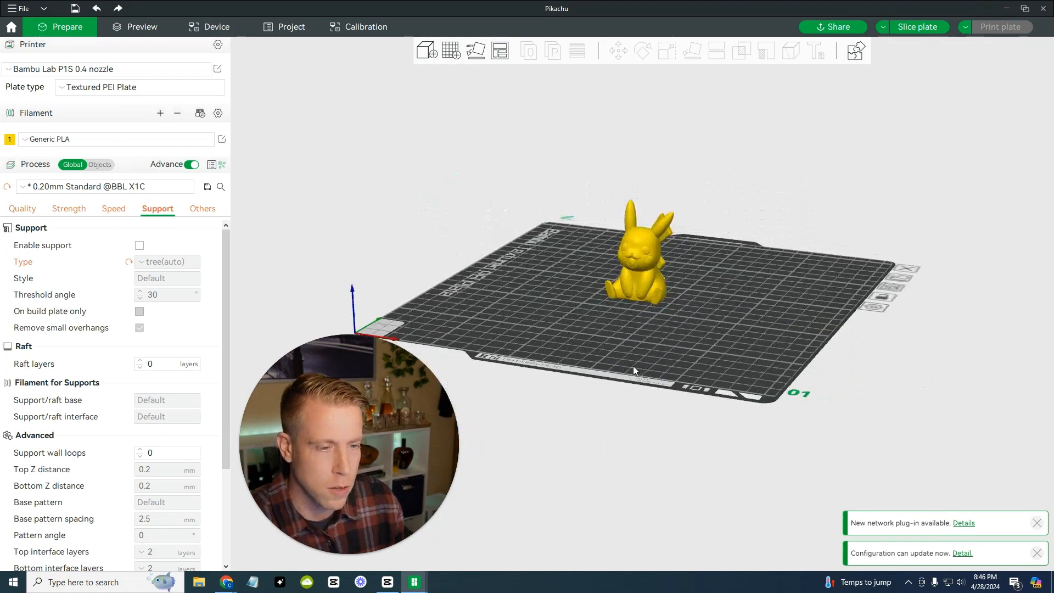
- Select the Pikachu and scale it uniformly to 200%, about 80 × 66 × 120 mm
left_click(639, 269)
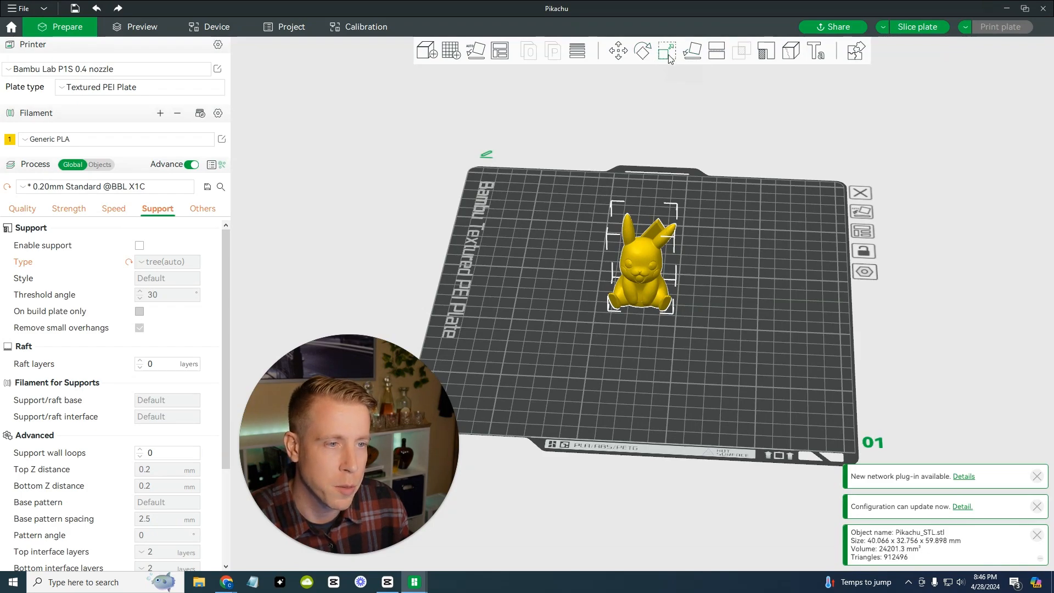
mouse_move(666, 51)
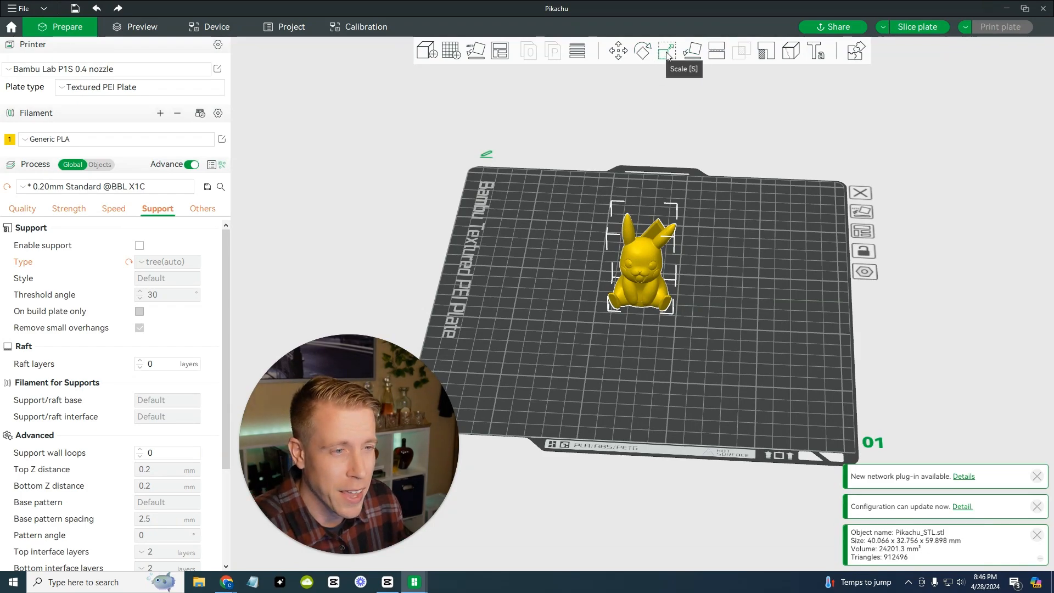
left_click(666, 51)
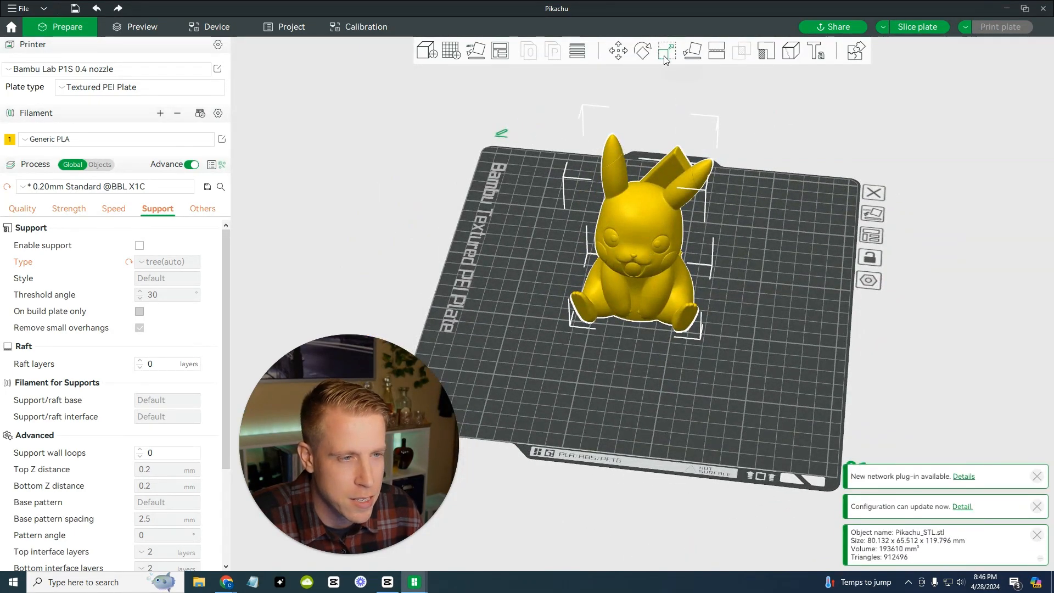
left_click(667, 51)
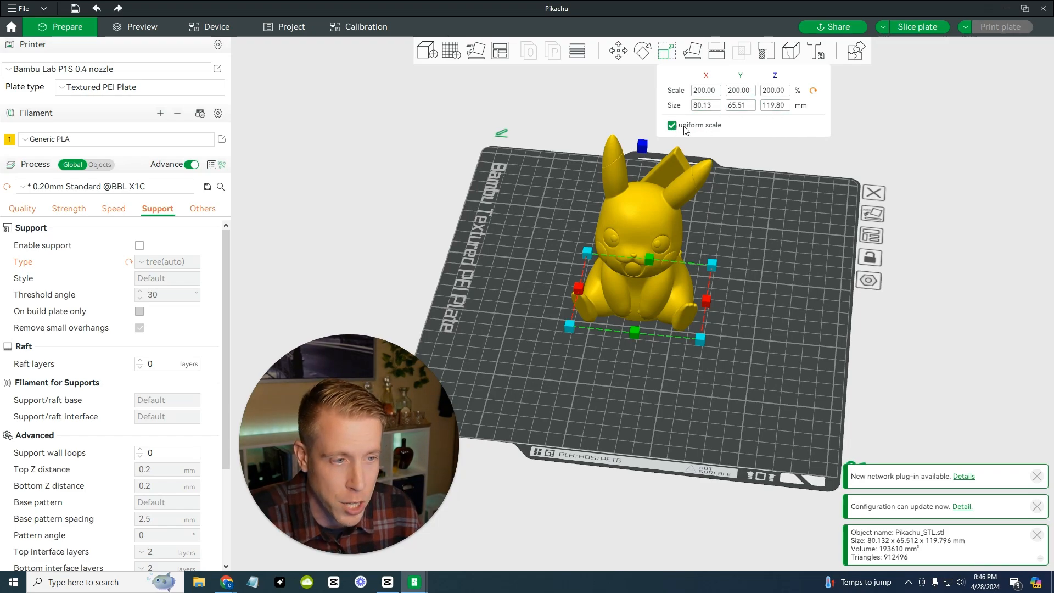
mouse_move(731, 212)
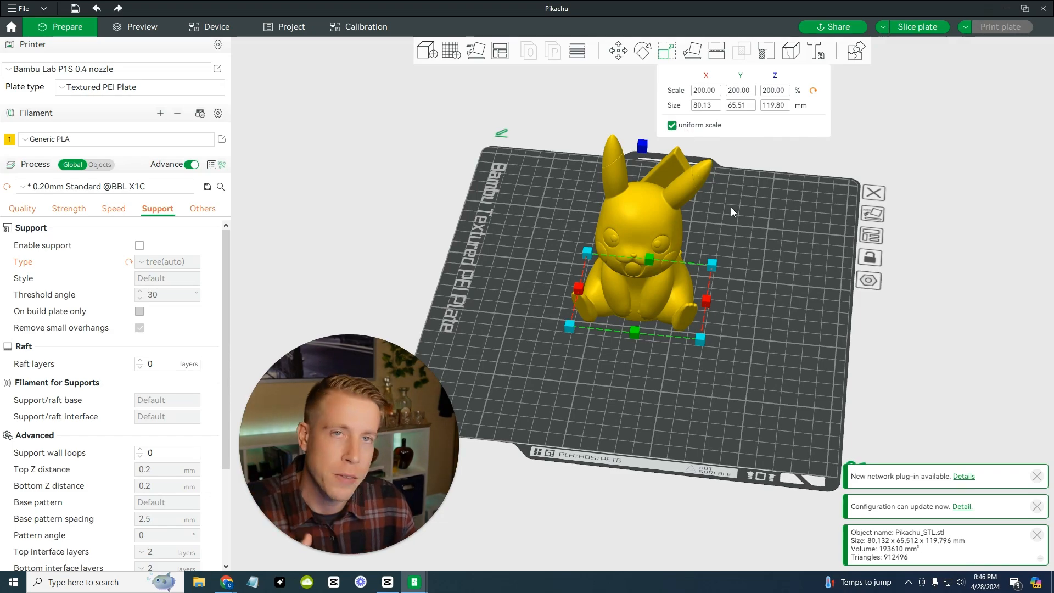
mouse_move(666, 52)
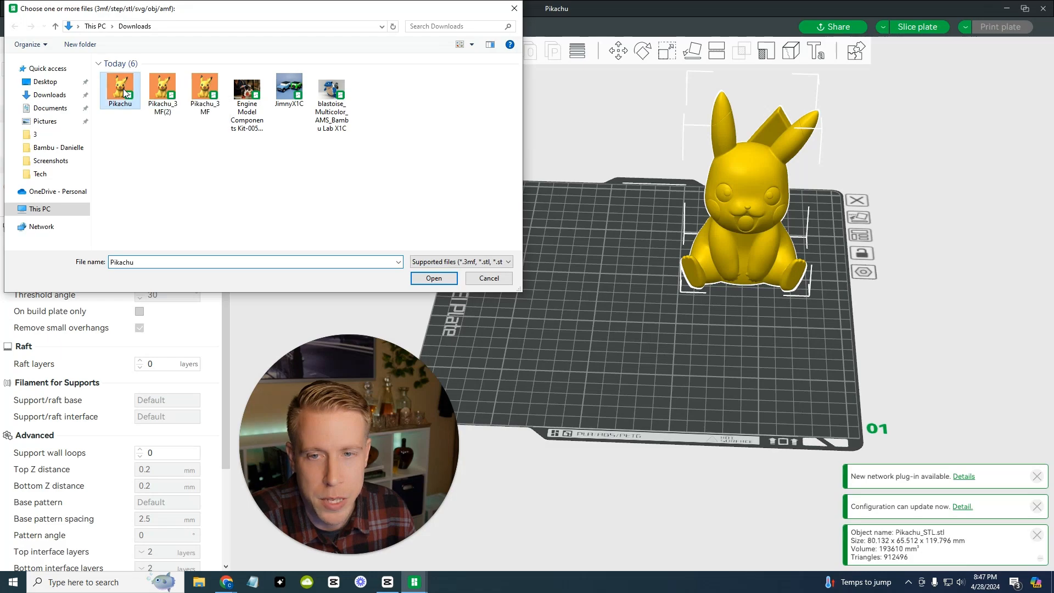
- Import the Pikachu file from Downloads as geometry only, adding a second normal-size Pikachu
left_click(433, 277)
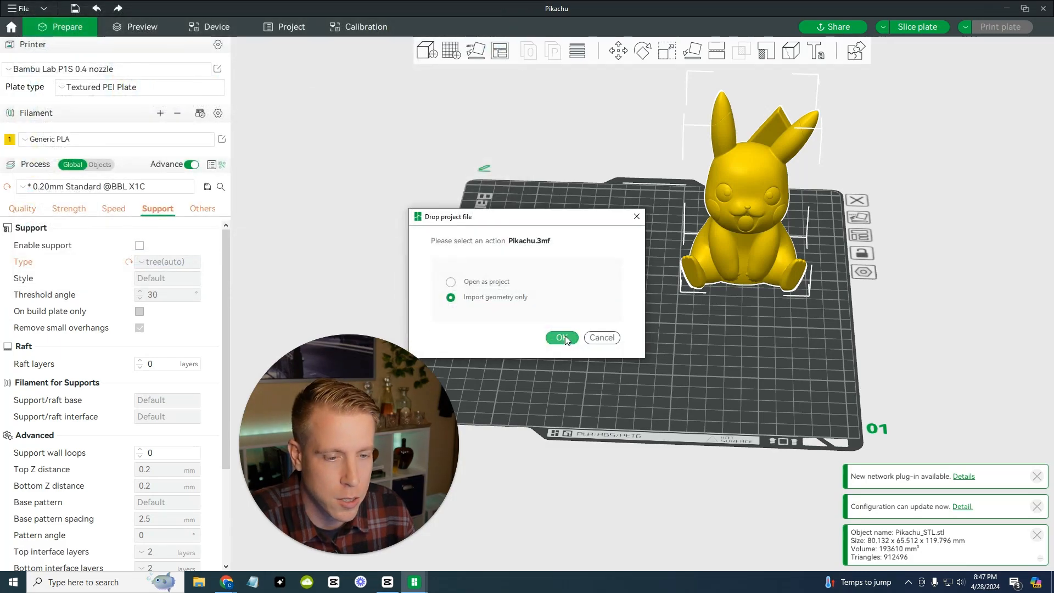
left_click(561, 337)
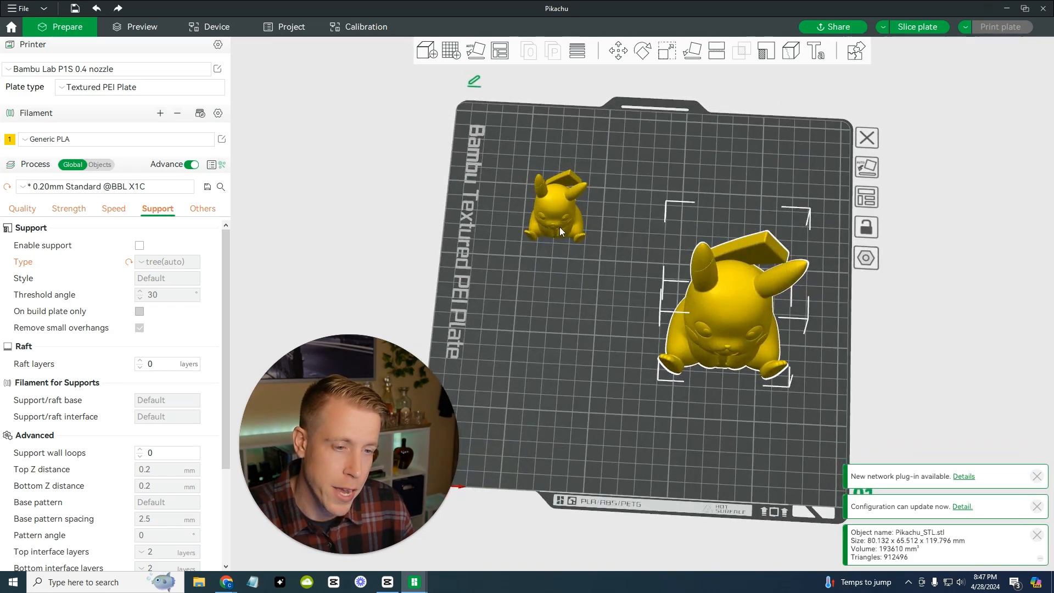
left_click(141, 26)
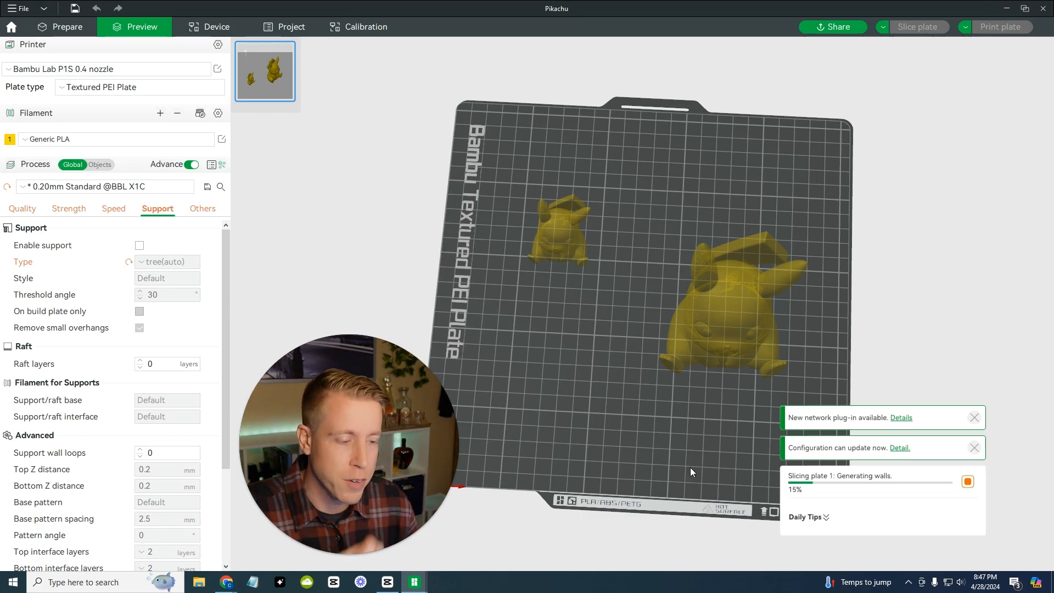
mouse_move(669, 417)
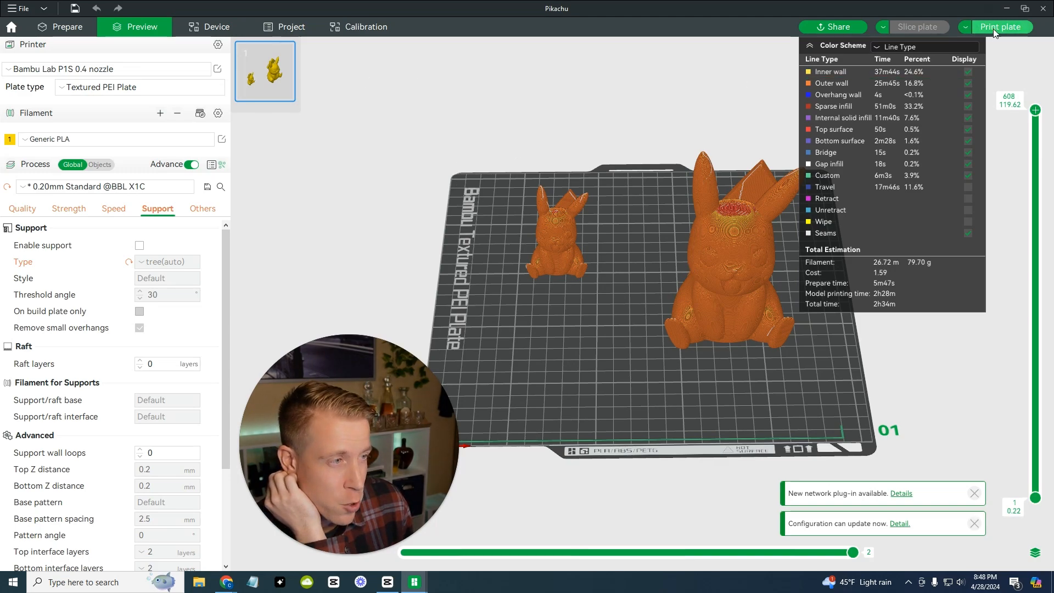
- Send the sliced plate to printer The BEAST with Bed Leveling and Timelapse enabled
left_click(1001, 26)
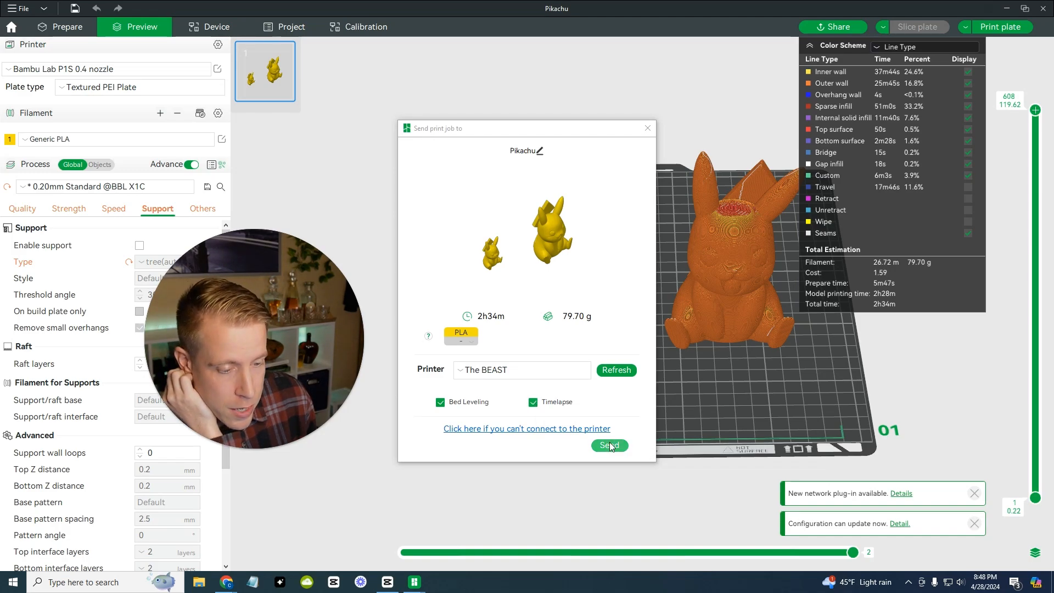
left_click(608, 445)
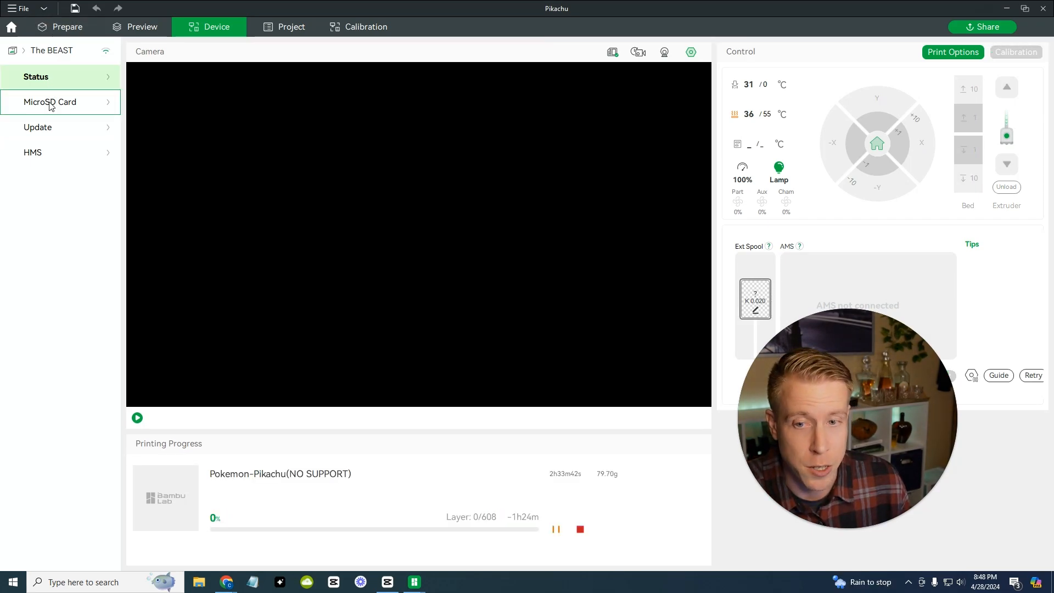
left_click(49, 101)
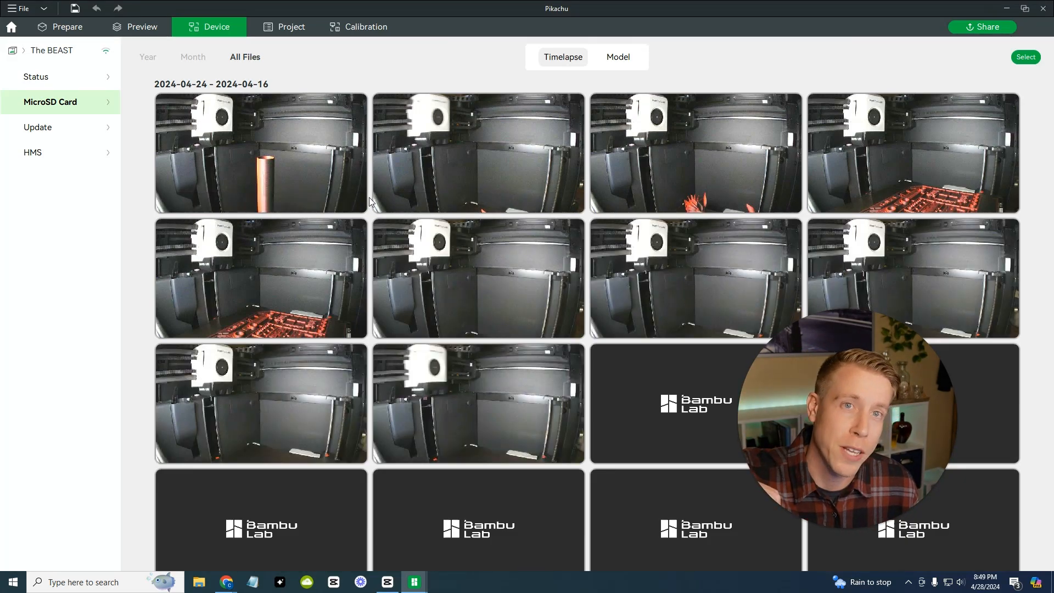
left_click(616, 56)
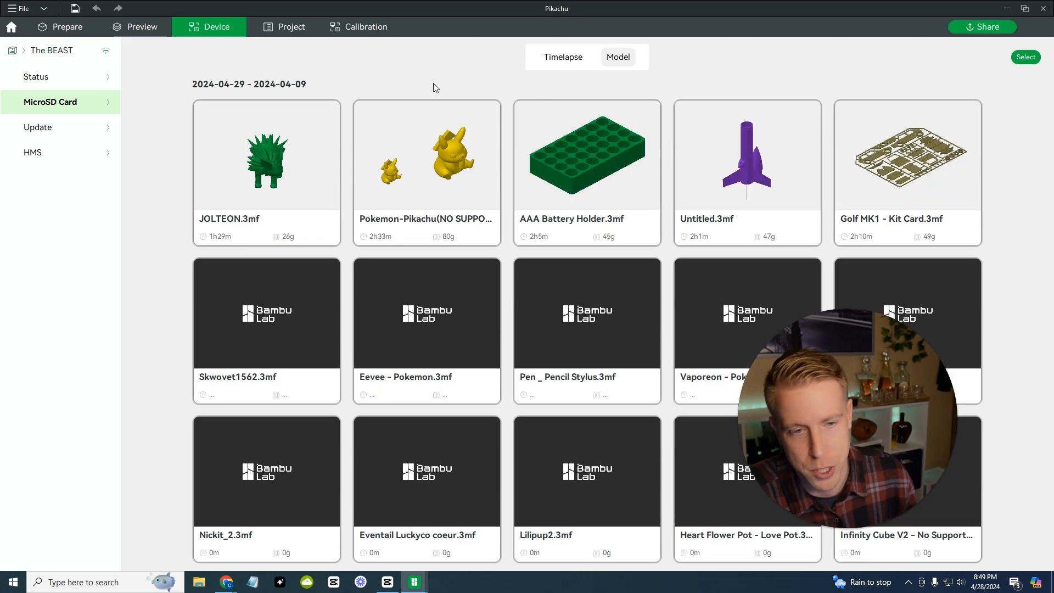
left_click(35, 77)
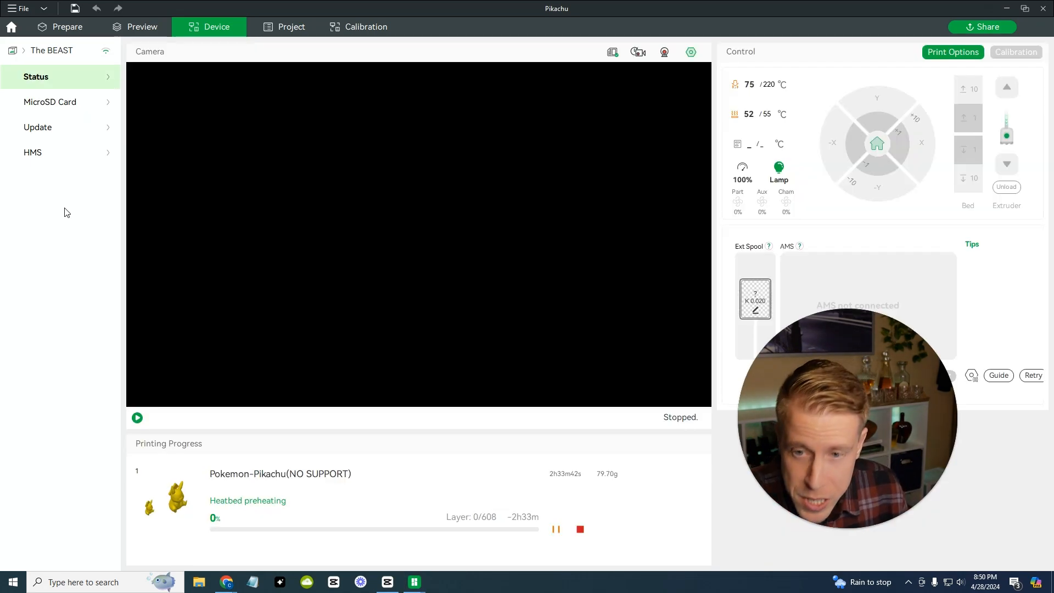
mouse_move(461, 198)
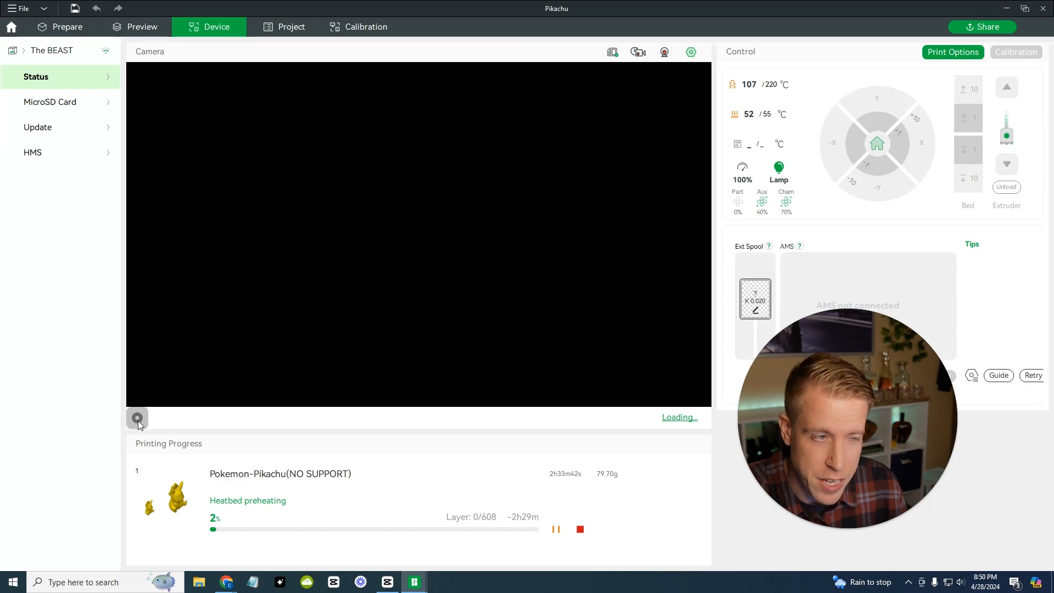
- Start the printer's live camera feed from the Device panel
left_click(137, 417)
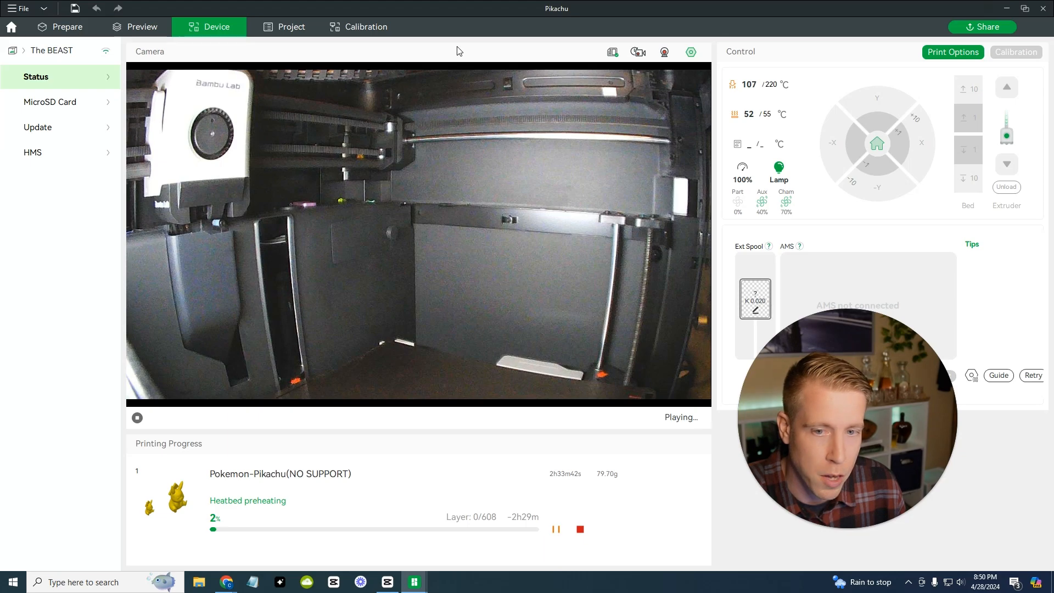
mouse_move(430, 56)
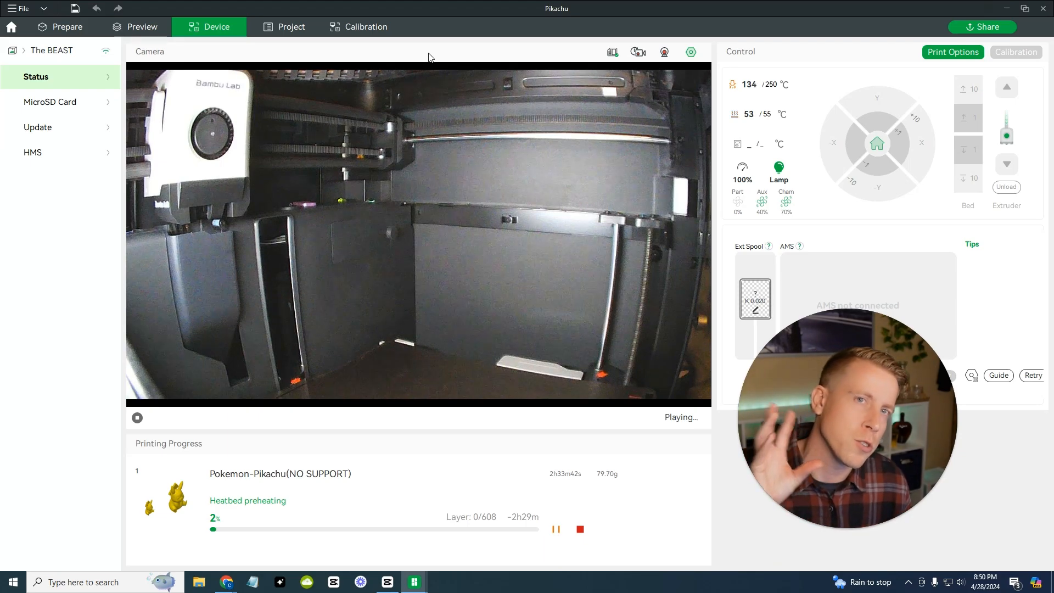